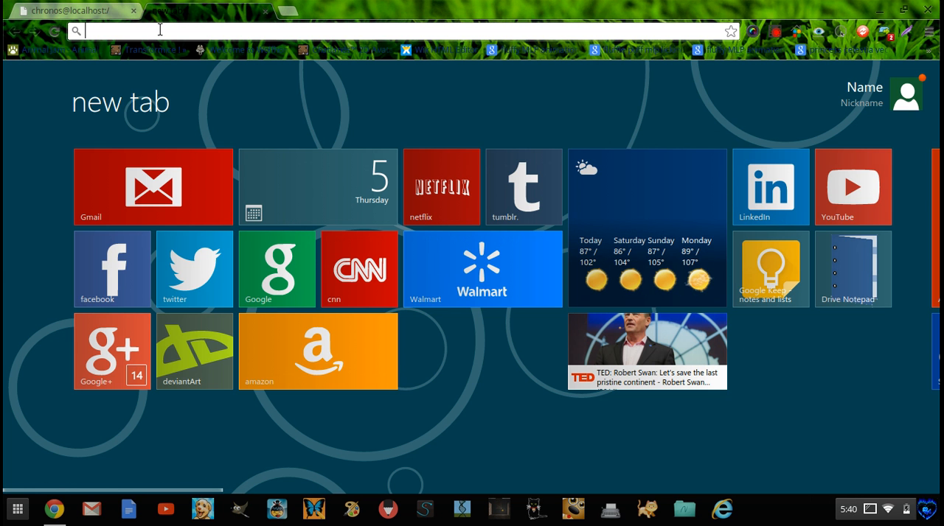
Search Google for 'fnaf 3' and open the Steam Greenlight result for Five Nights at Freddy's 3.
text(fnaf+3&rlz=1CAACAC_enUS624US624&oq=fnaf+3&aqs=chrome..69i57j0l5.3195j0j1&sou)
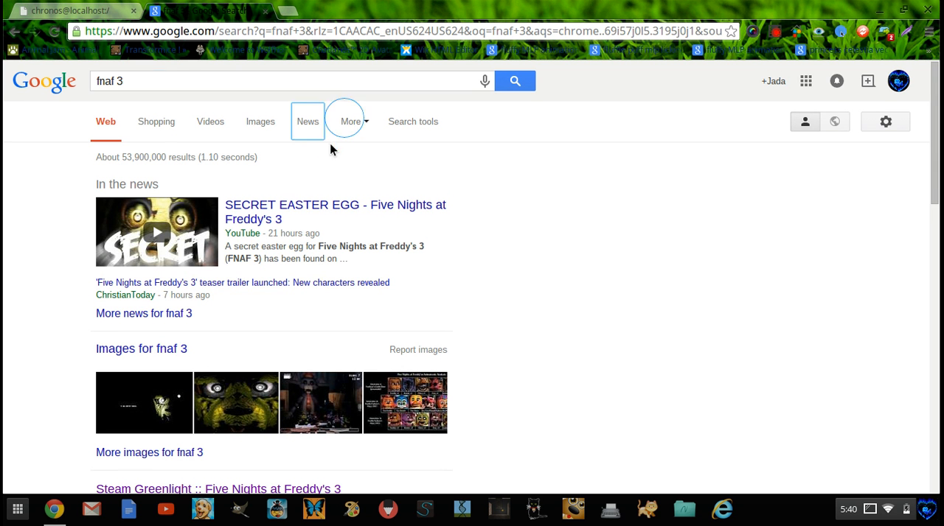
scroll(down, 3)
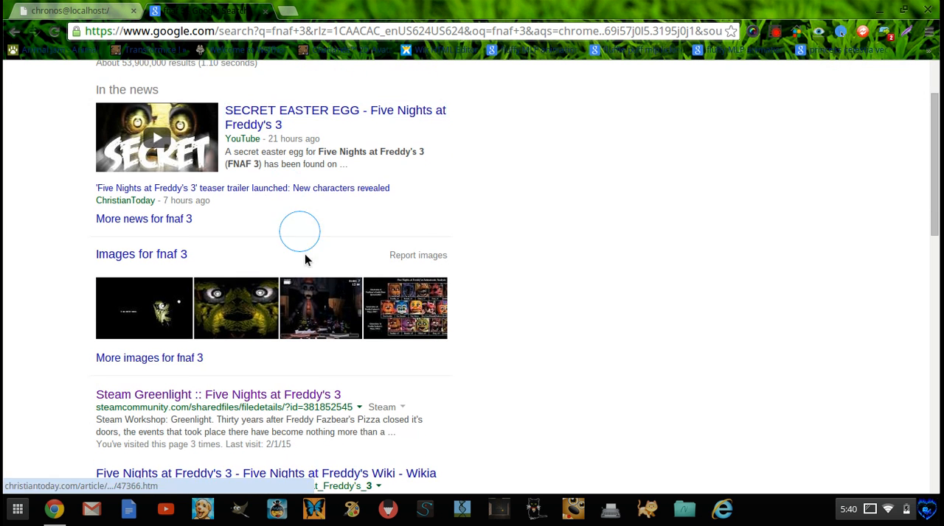
click(216, 395)
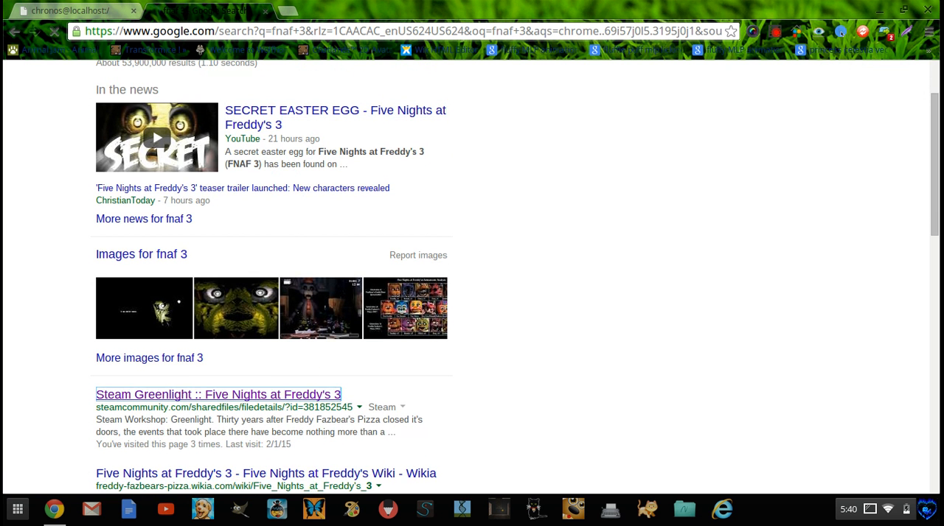
Load the Five Nights at Freddy's 3 Greenlight page and scroll through its announcements and description.
click(217, 394)
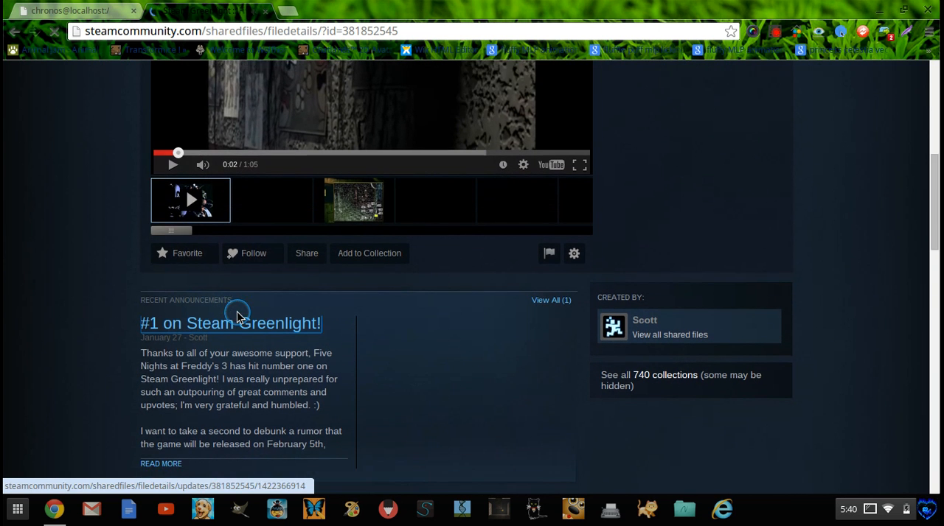
scroll(down, 3)
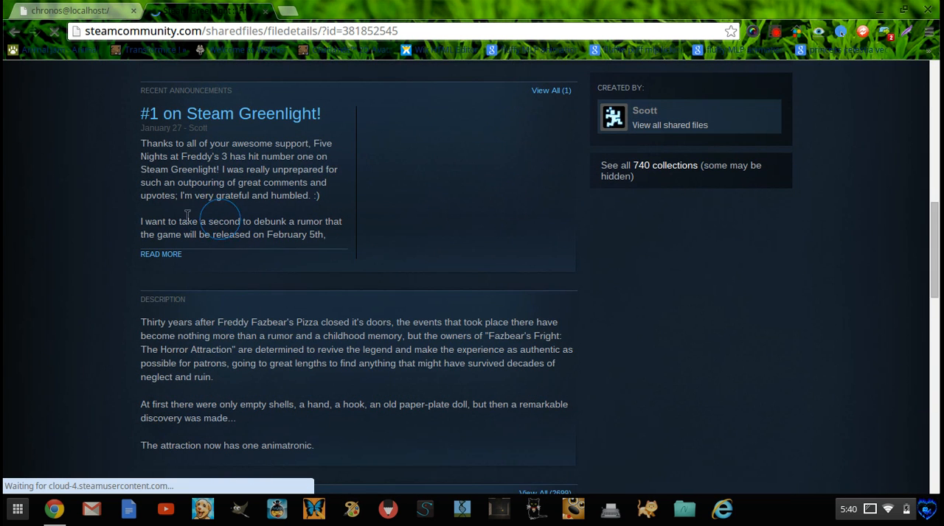
scroll(down, 3)
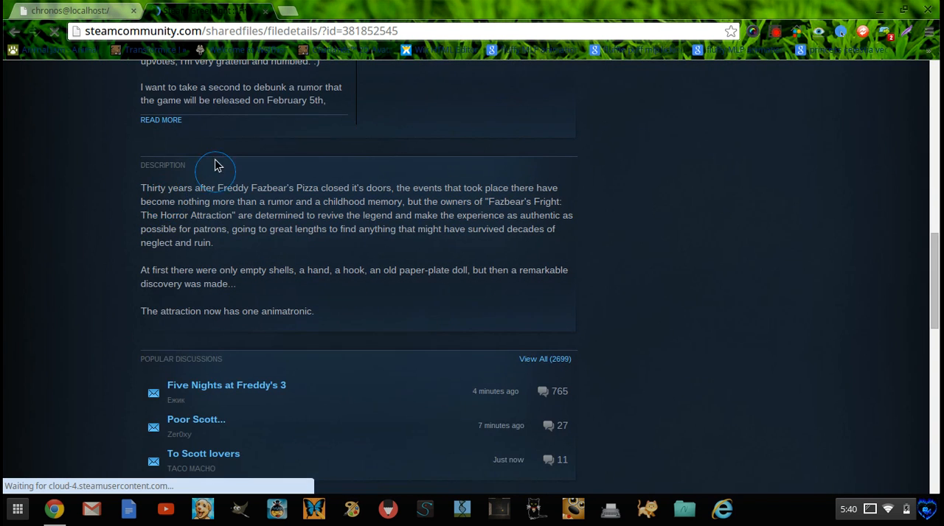
scroll(up, 3)
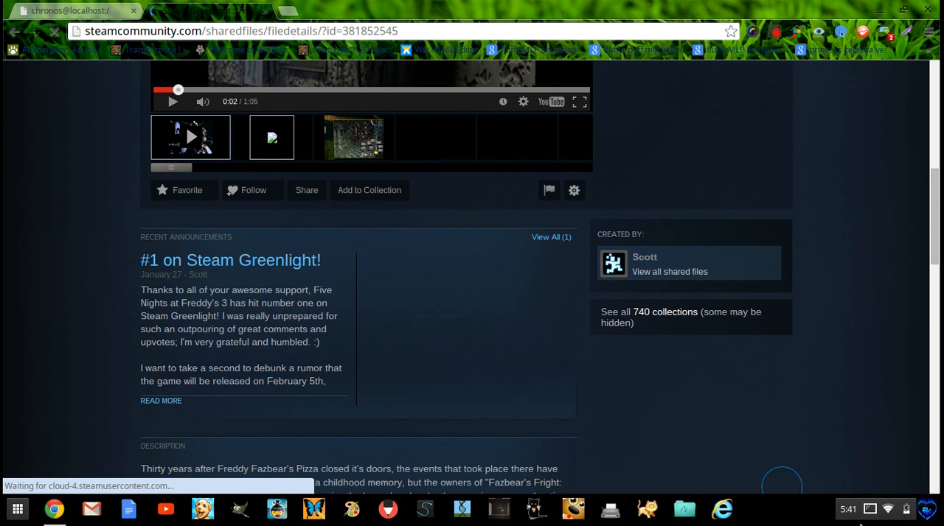
click(880, 509)
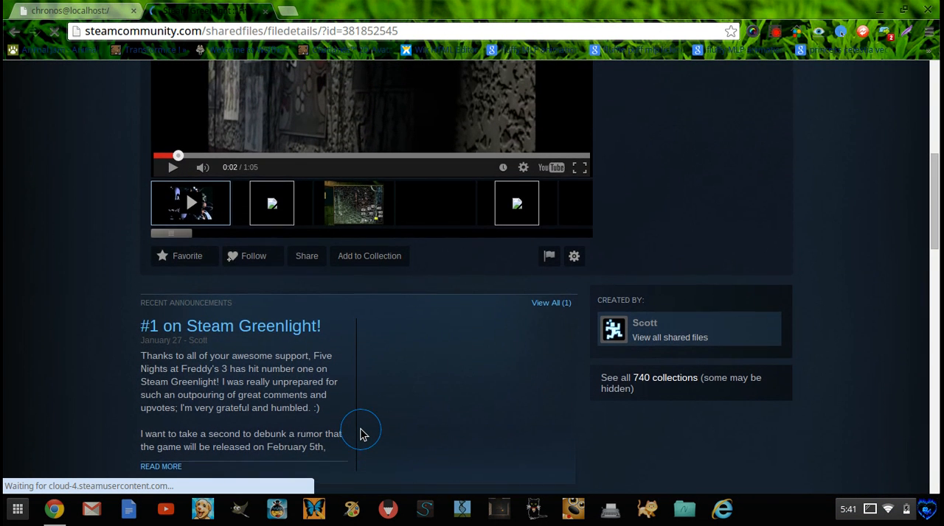
scroll(up, 3)
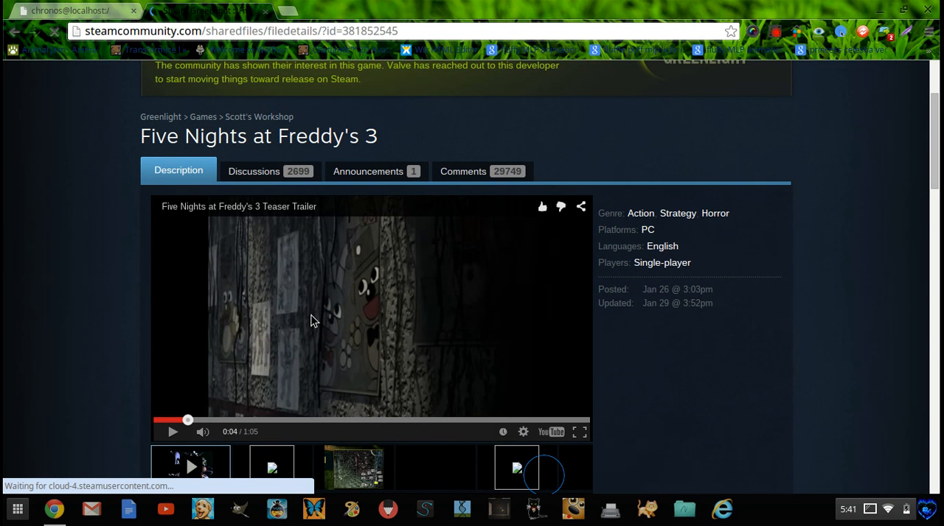
mouse_move(313, 314)
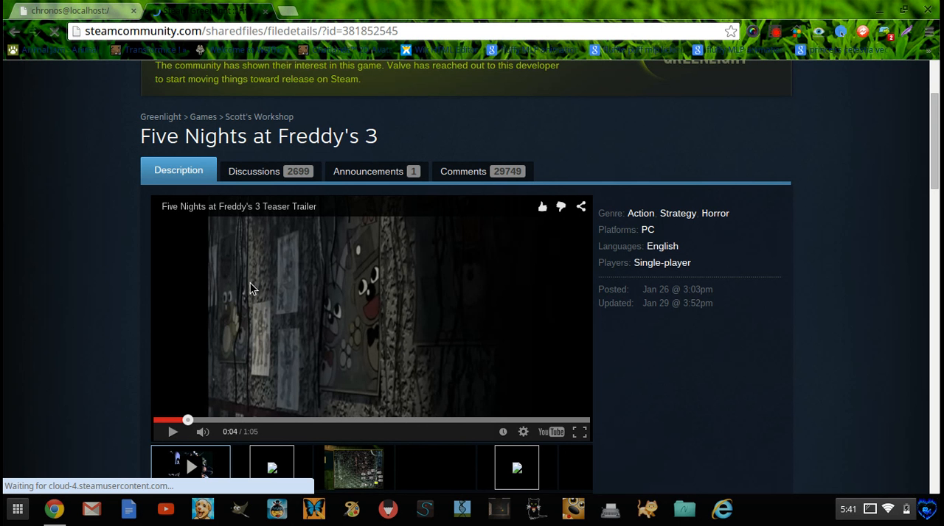
scroll(down, 3)
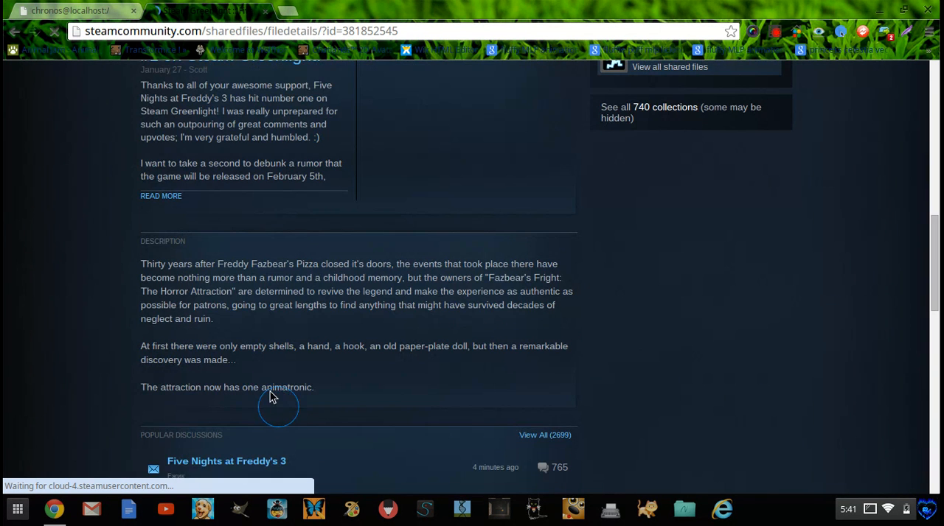
scroll(down, 3)
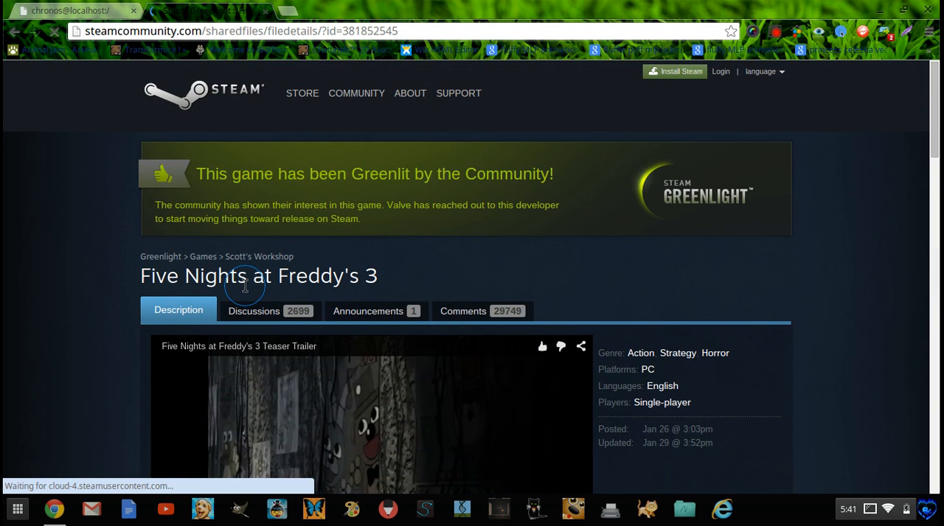
scroll(down, 3)
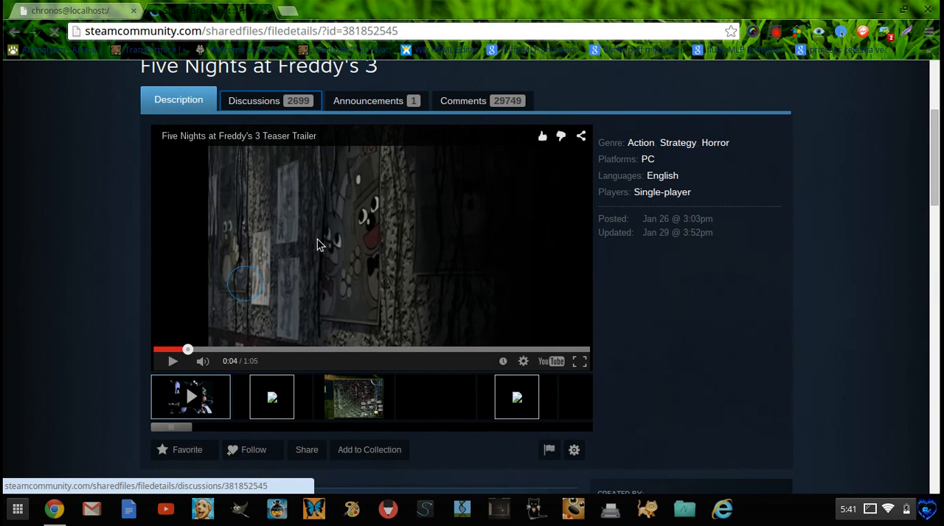
mouse_move(311, 244)
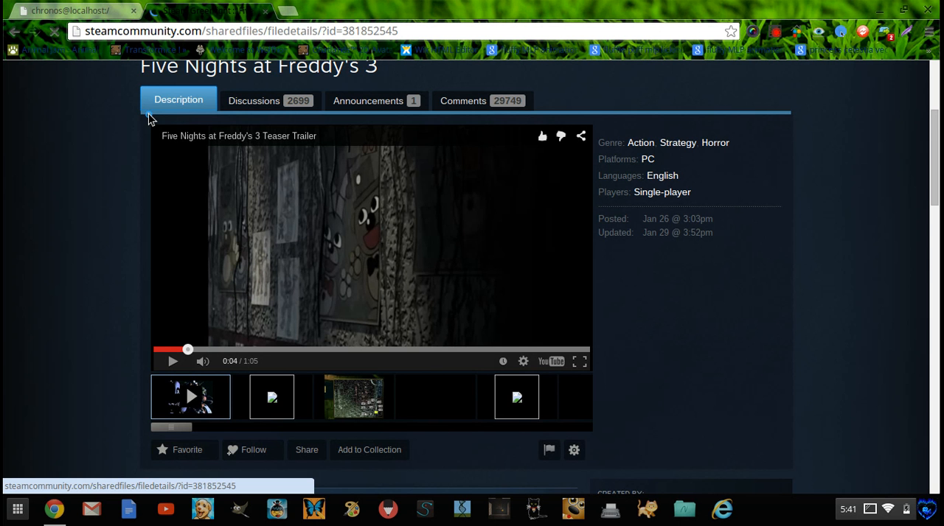
mouse_move(154, 117)
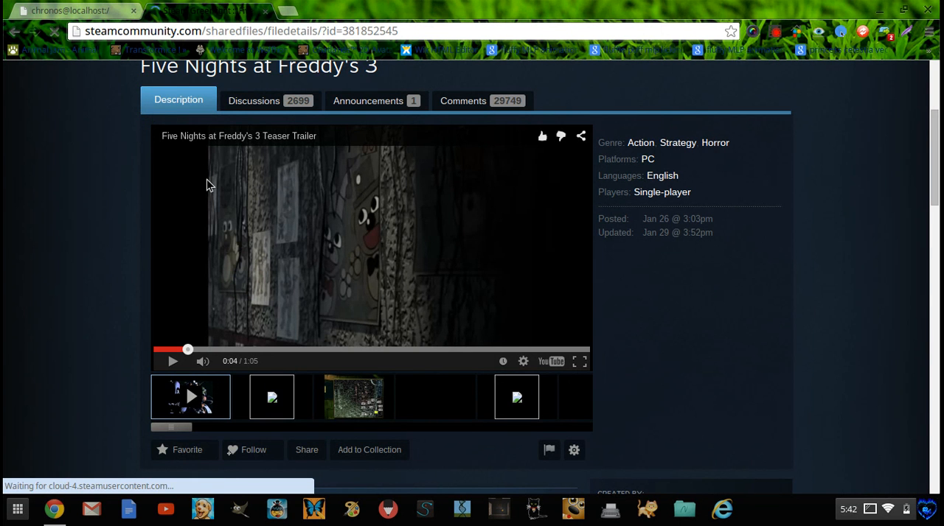
mouse_move(286, 214)
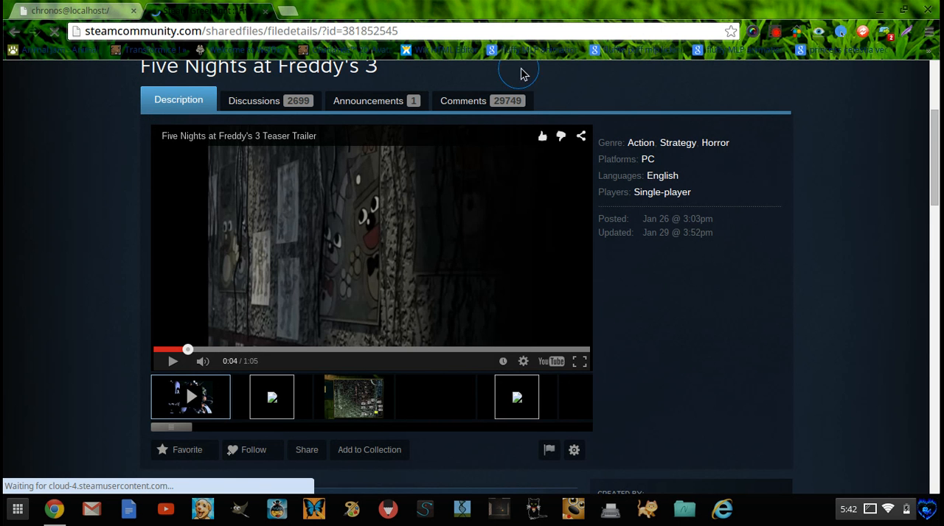
mouse_move(423, 269)
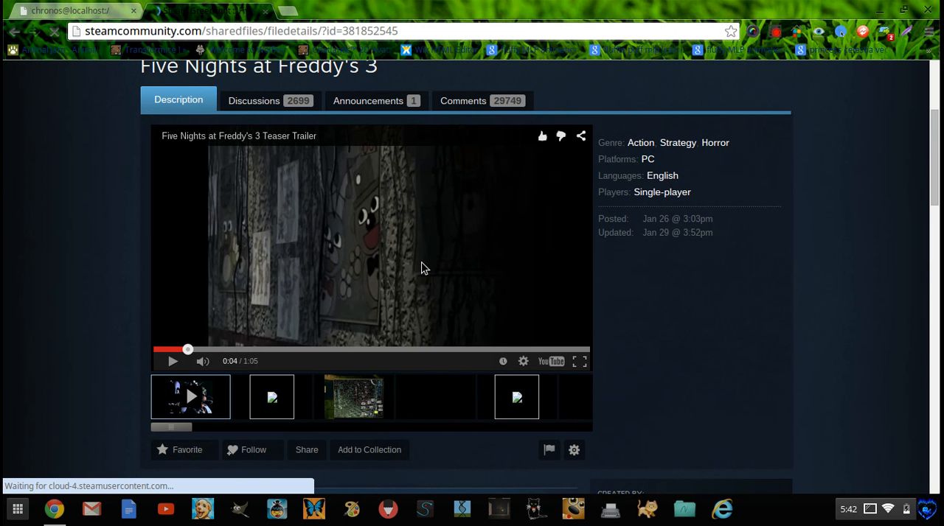
mouse_move(292, 281)
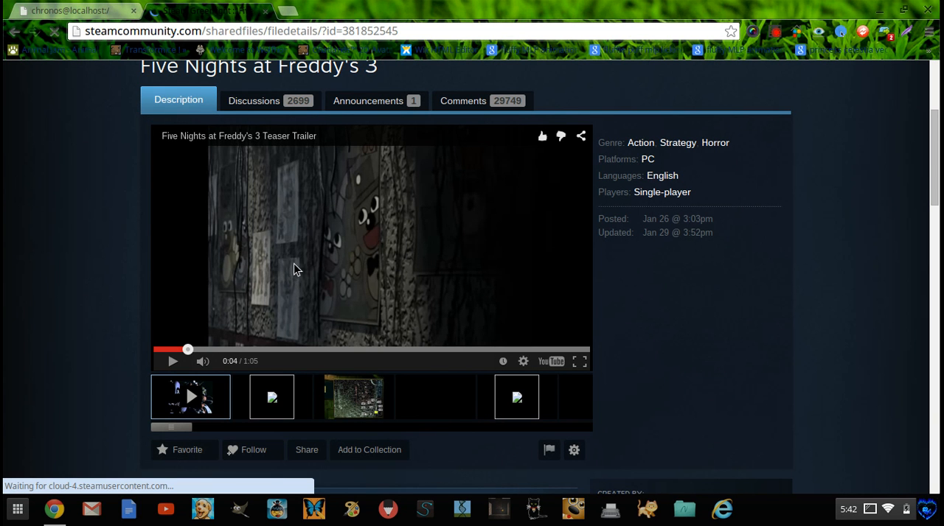
mouse_move(320, 232)
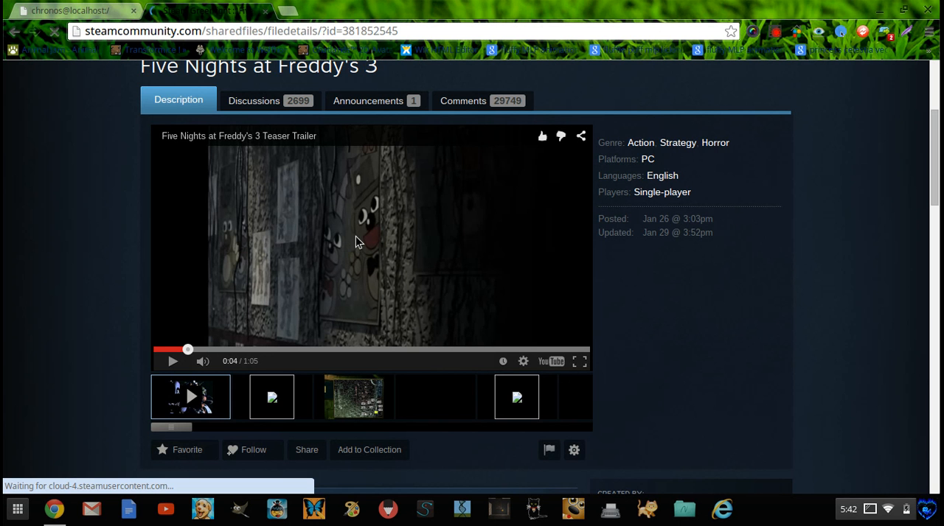
mouse_move(383, 235)
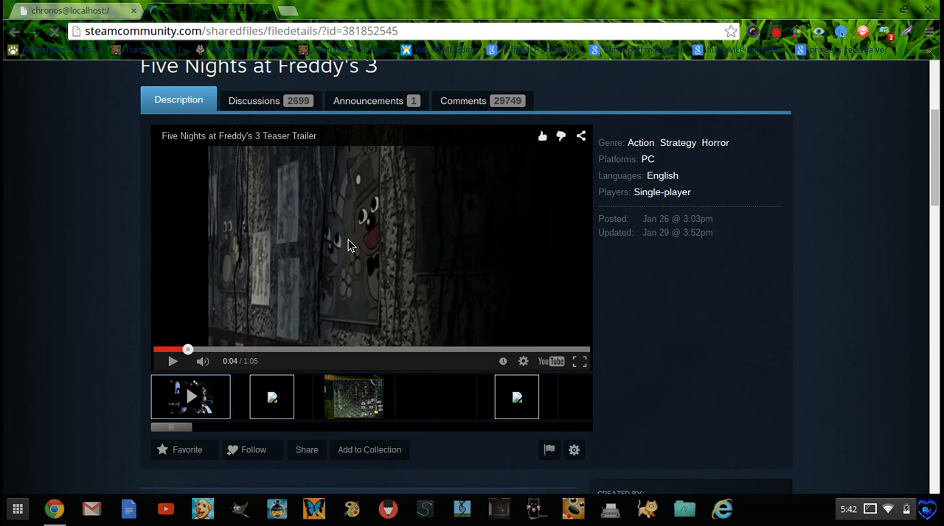
Play the FNaF 3 teaser trailer full screen, allowing full screen and scrubbing back slightly.
click(580, 361)
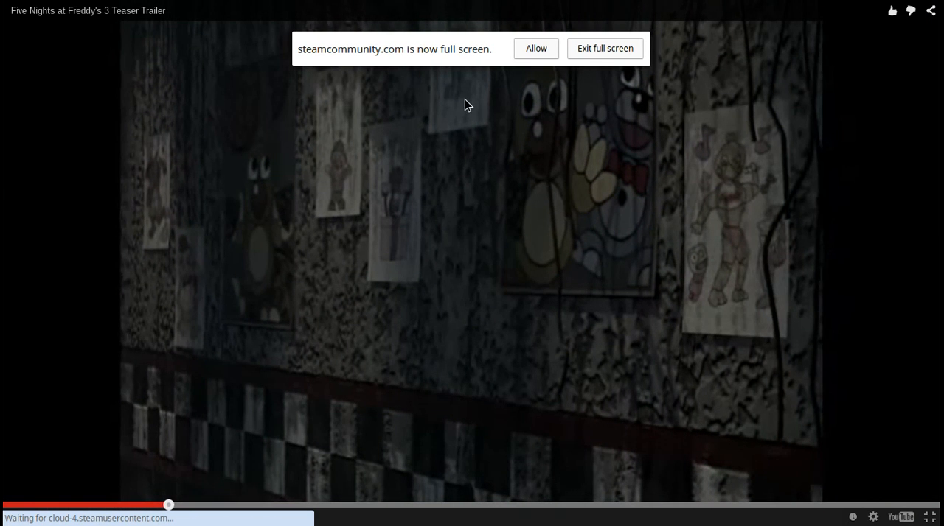
click(534, 48)
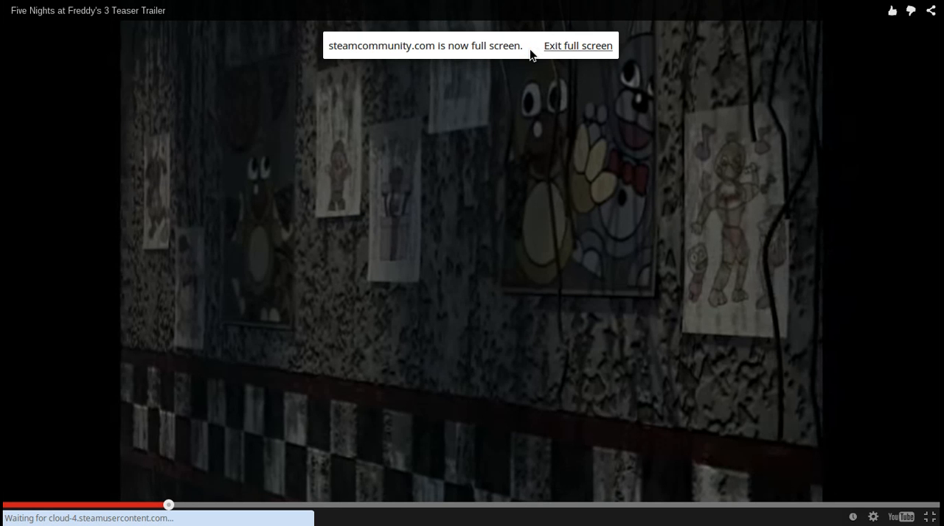
click(472, 263)
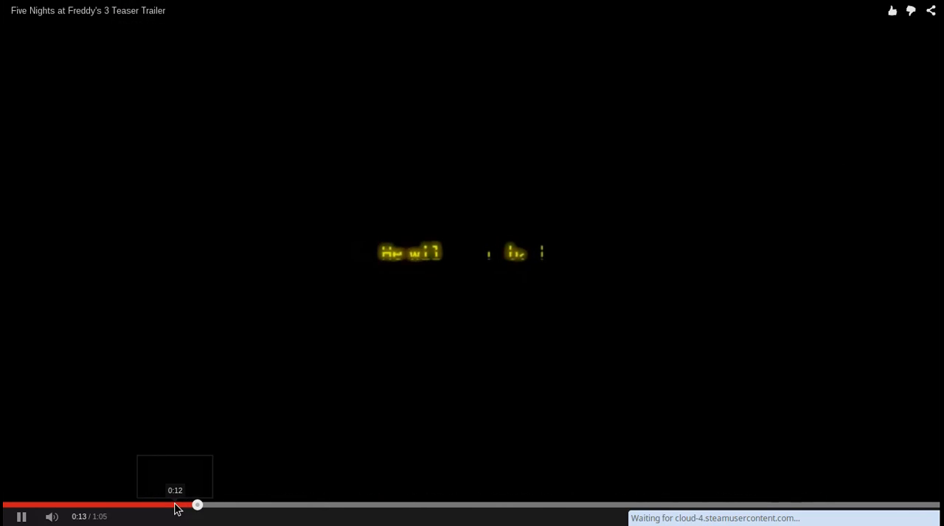
drag(197, 505, 170, 505)
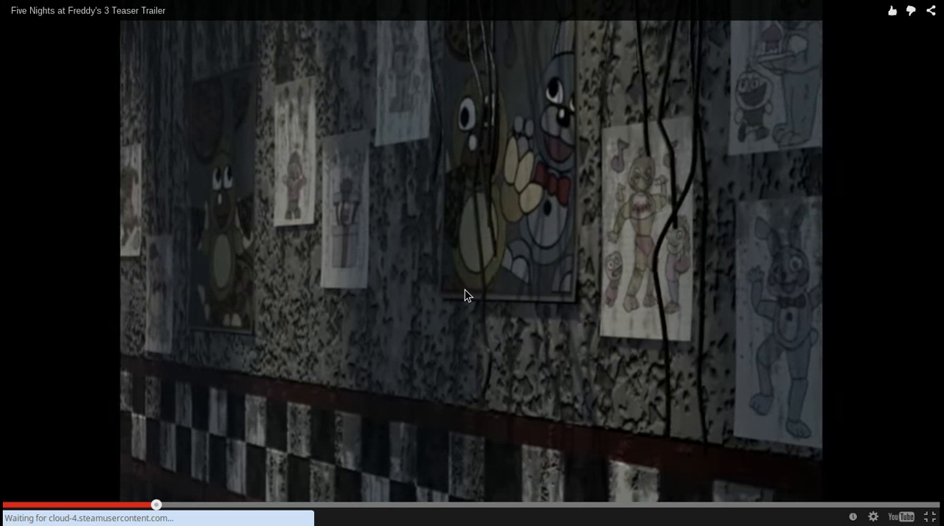
mouse_move(247, 299)
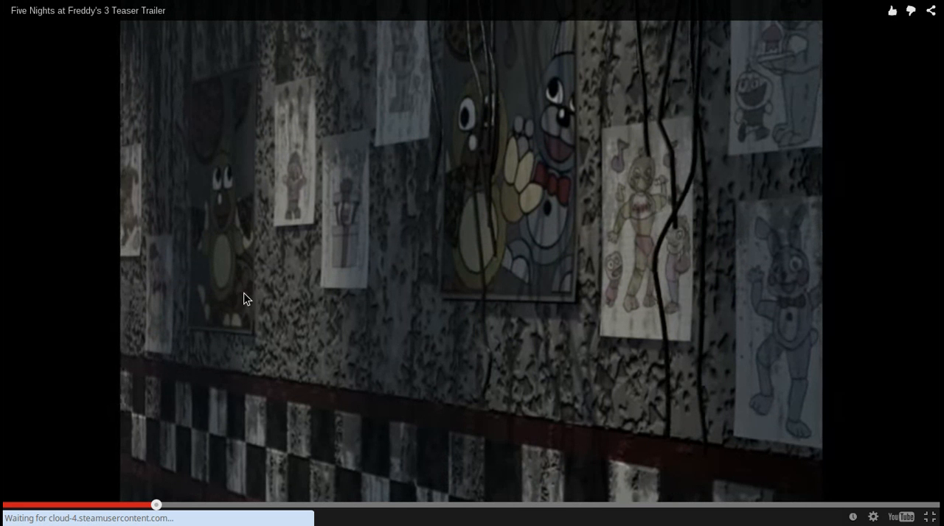
mouse_move(816, 341)
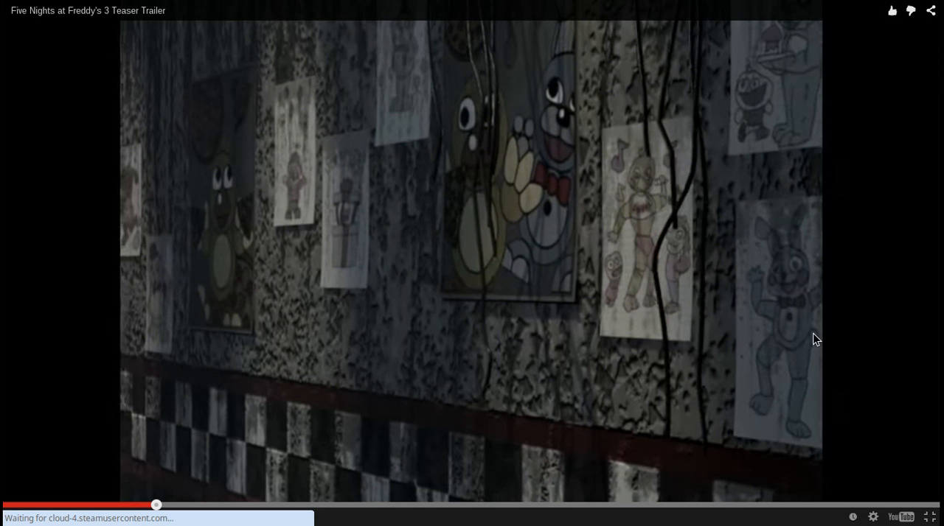
mouse_move(628, 269)
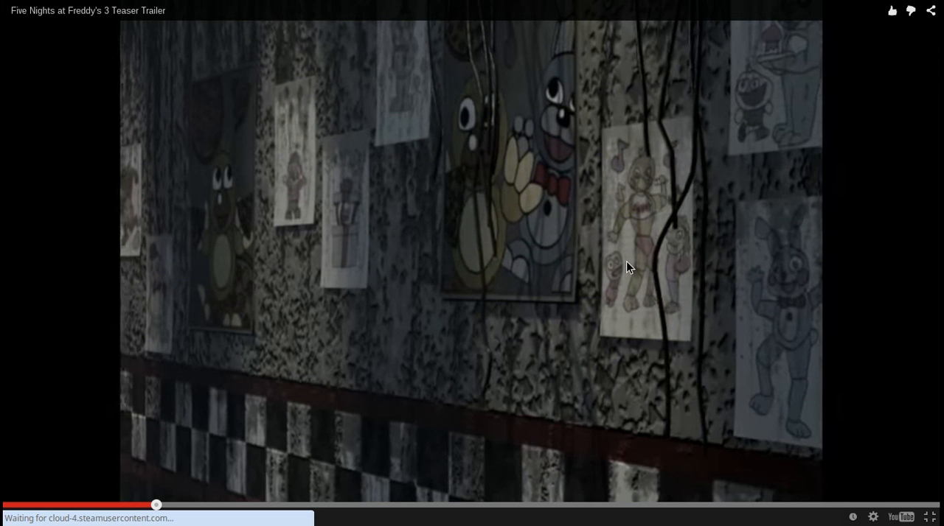
mouse_move(316, 168)
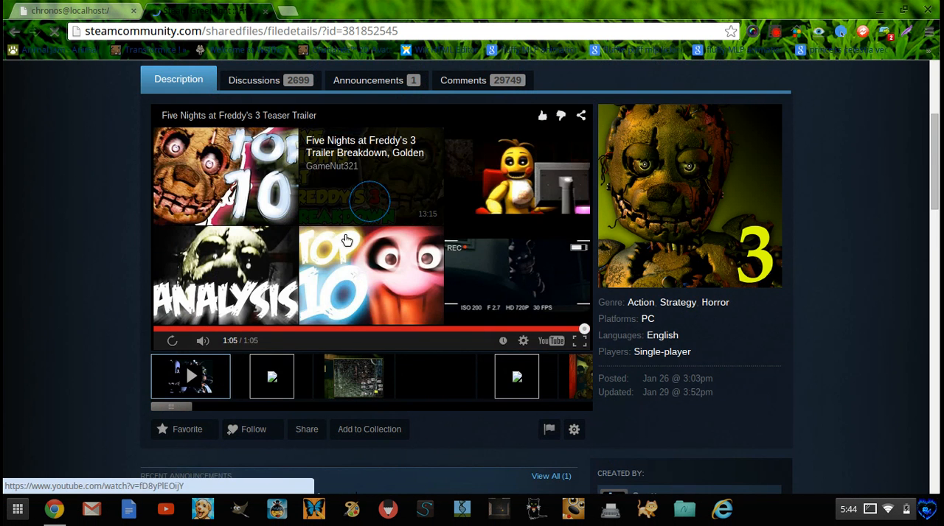
Enlarge the dim office screenshot from the gallery in the lightbox viewer.
click(271, 376)
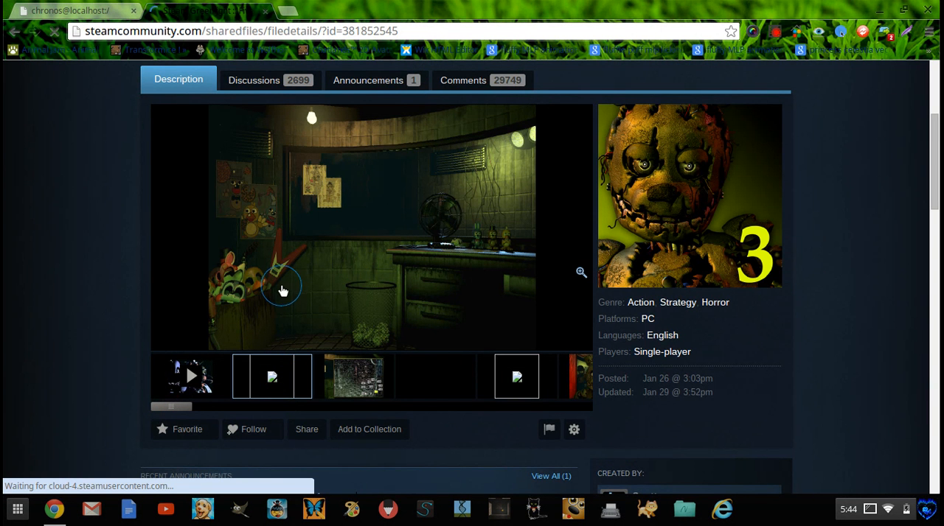
click(281, 289)
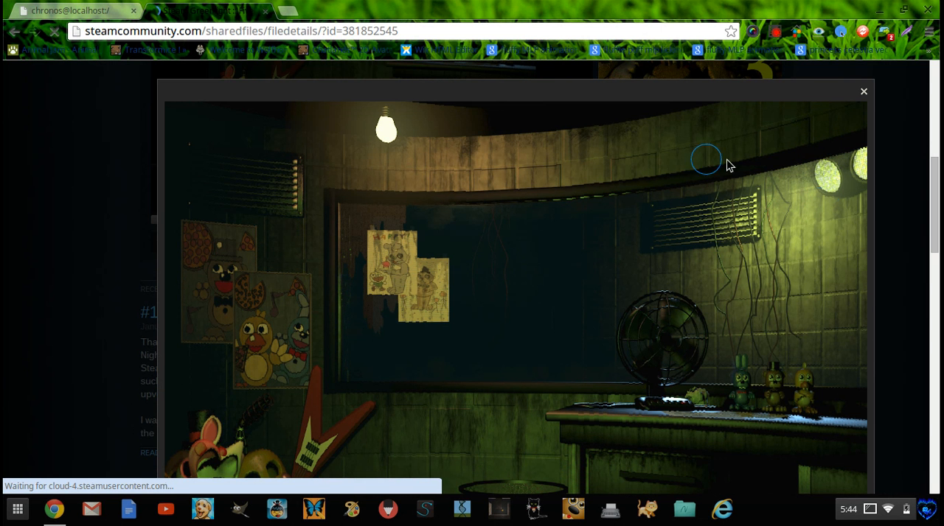
mouse_move(892, 347)
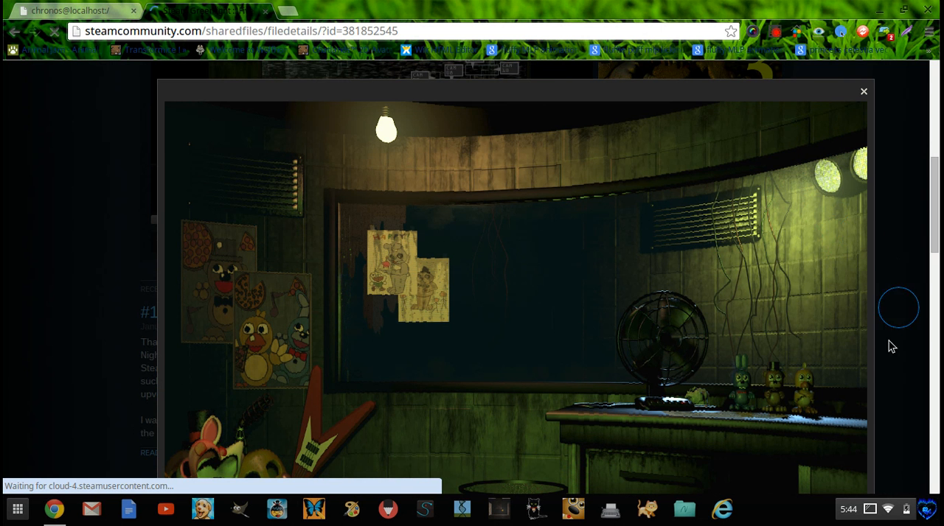
mouse_move(859, 216)
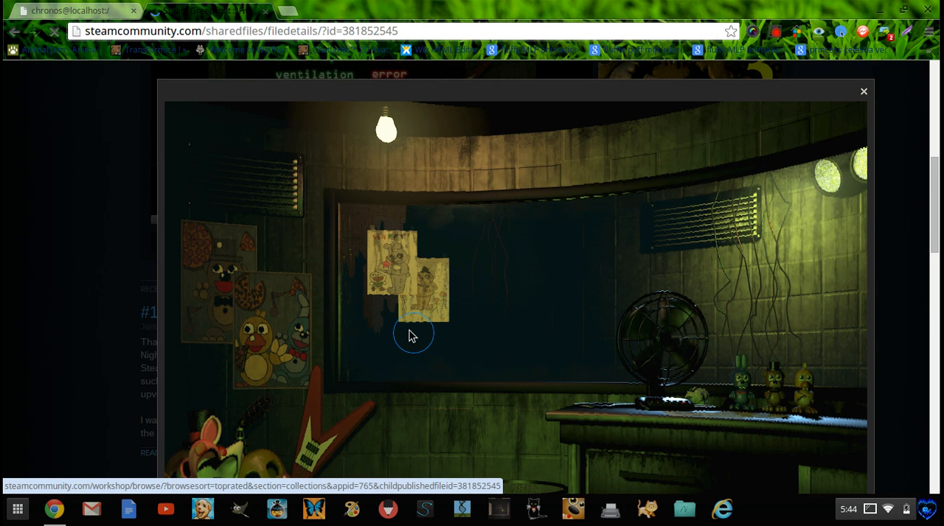
mouse_move(374, 242)
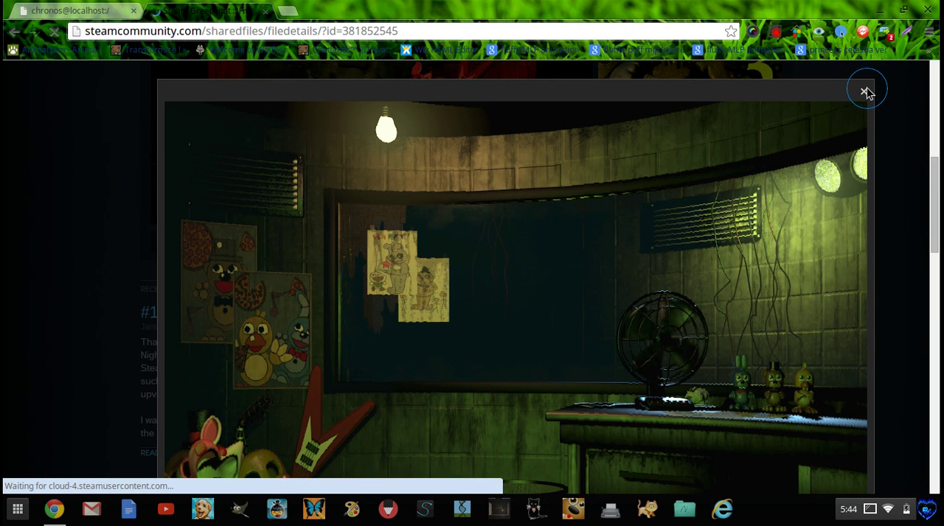
Close the enlarged office screenshot and scroll on to the camera map screenshot.
click(865, 89)
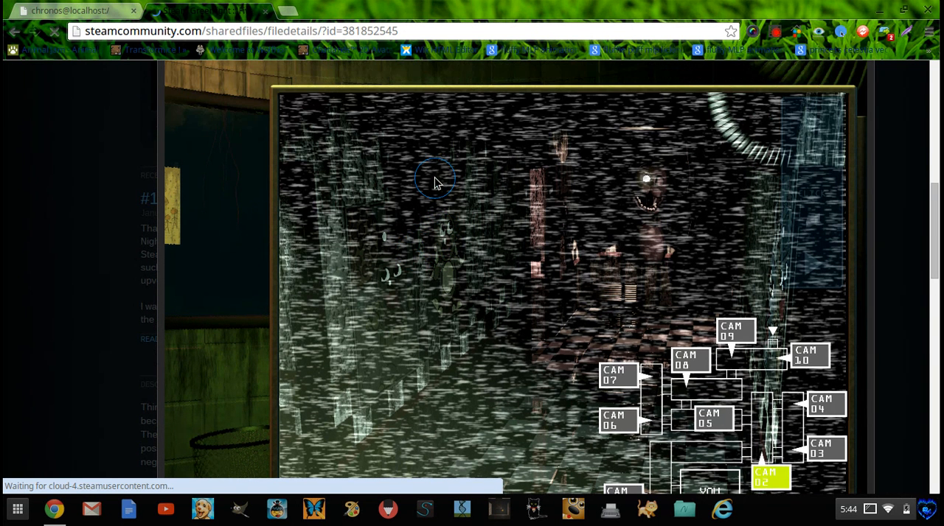
mouse_move(809, 265)
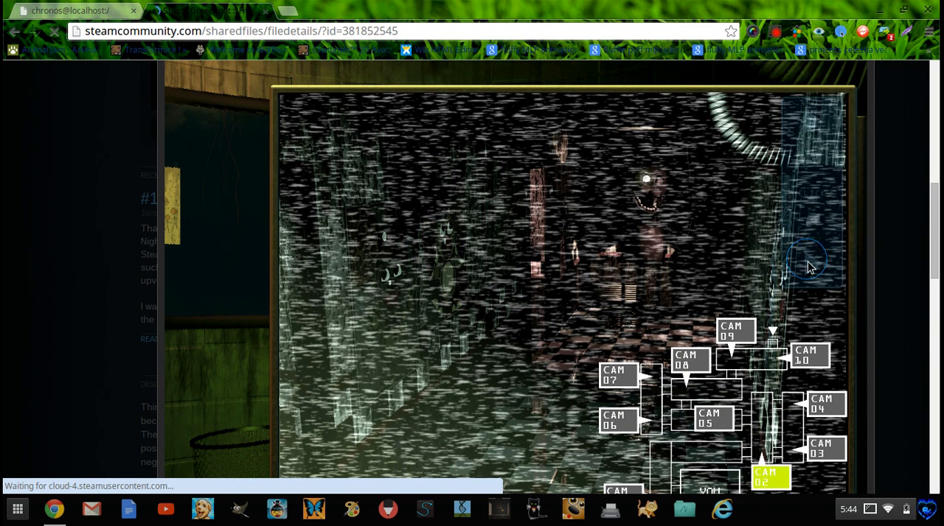
mouse_move(805, 237)
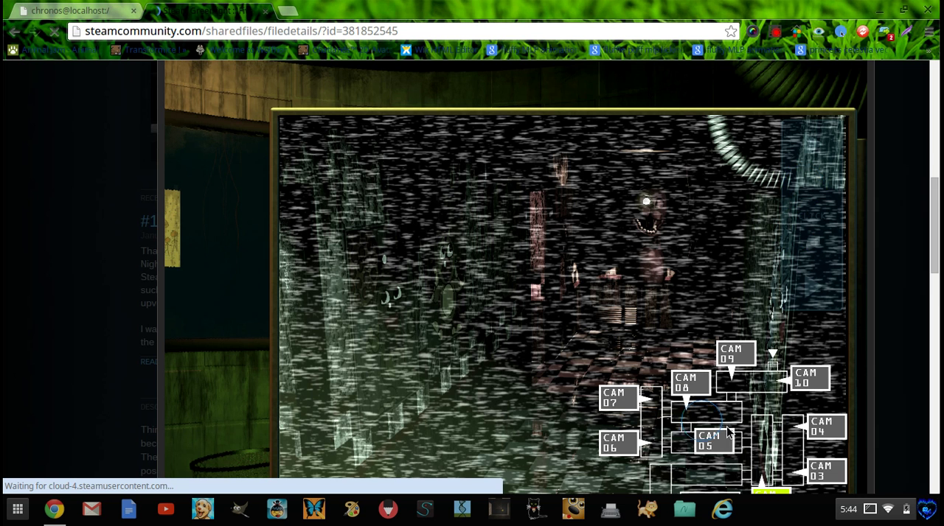
scroll(down, 3)
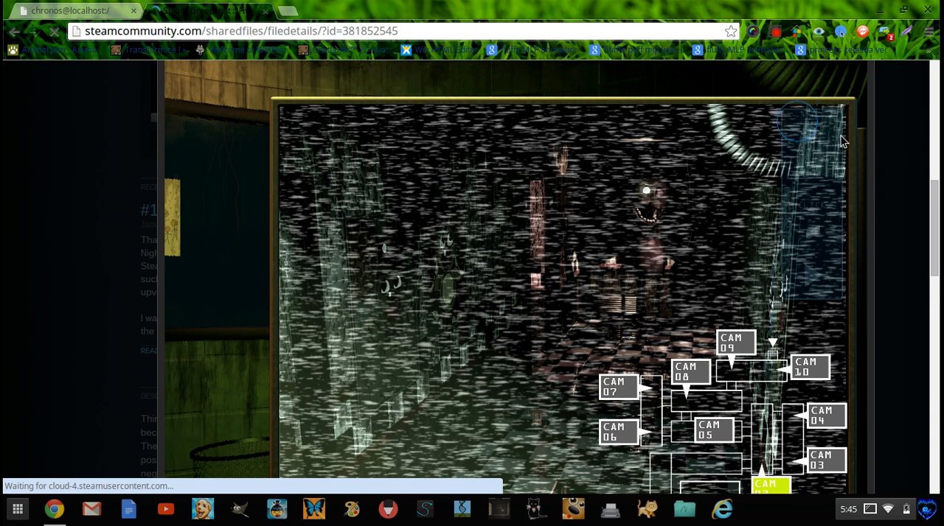
mouse_move(714, 306)
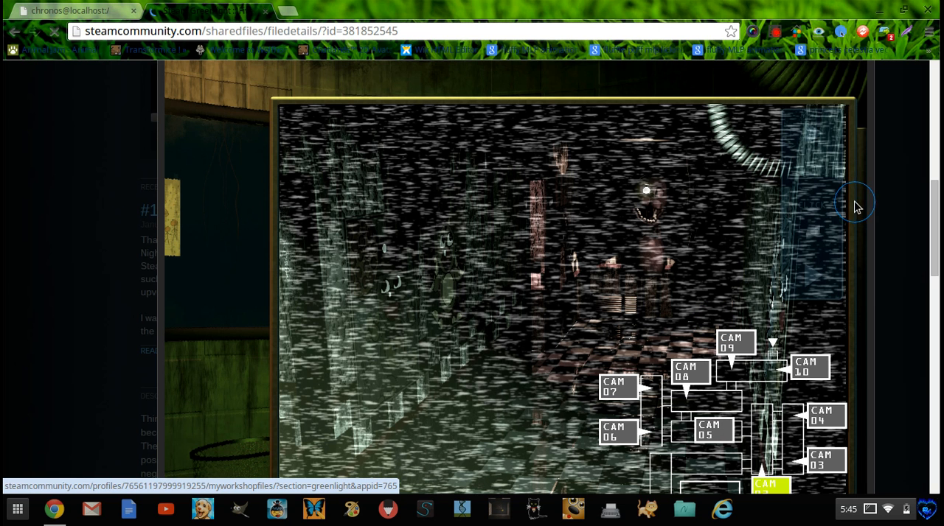
mouse_move(807, 253)
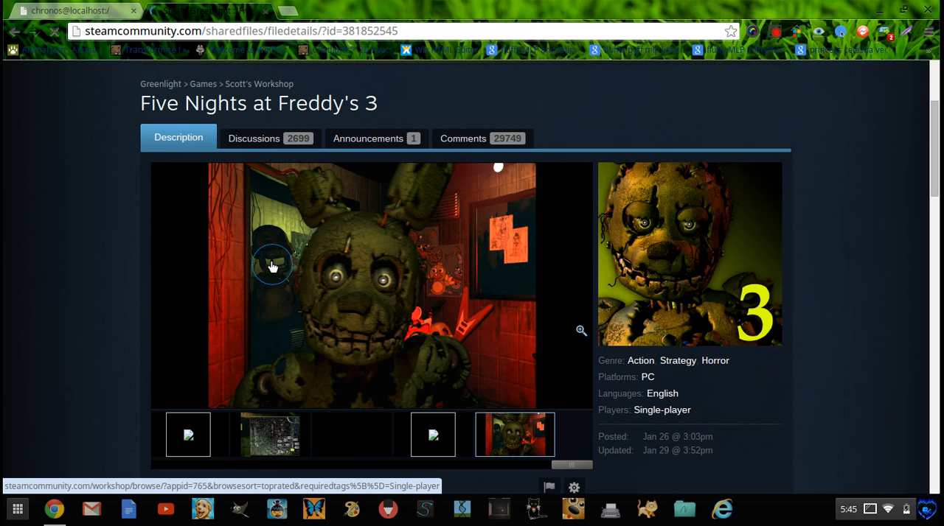
mouse_move(246, 274)
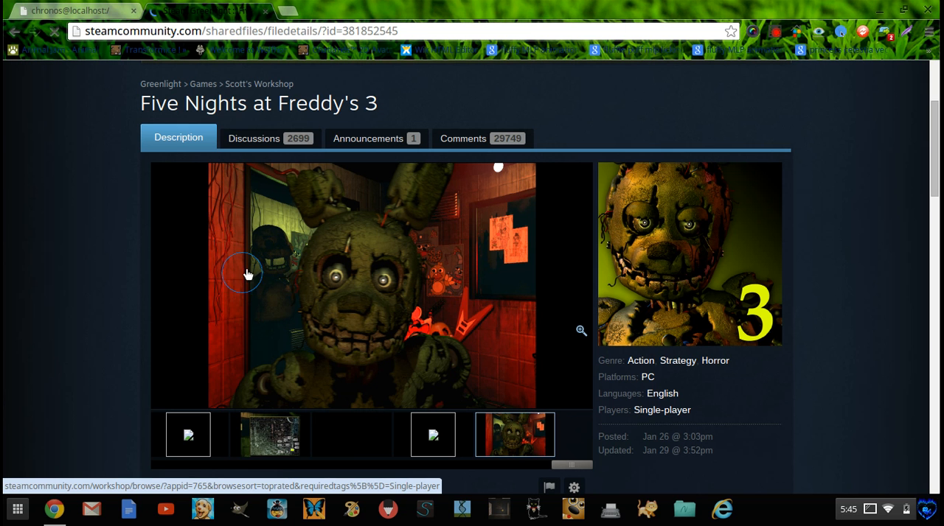
Show the system restart menu screenshot in the gallery, then scroll down to the announcements.
scroll(down, 3)
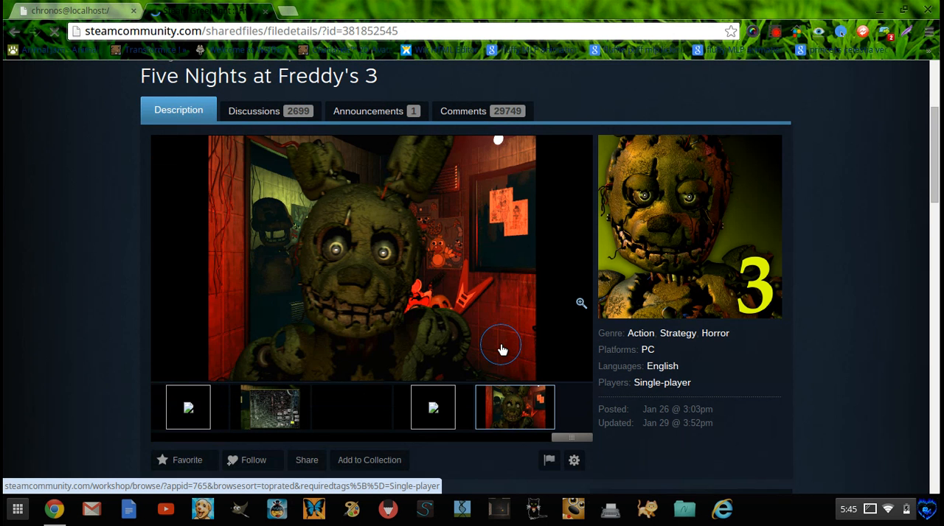
scroll(down, 3)
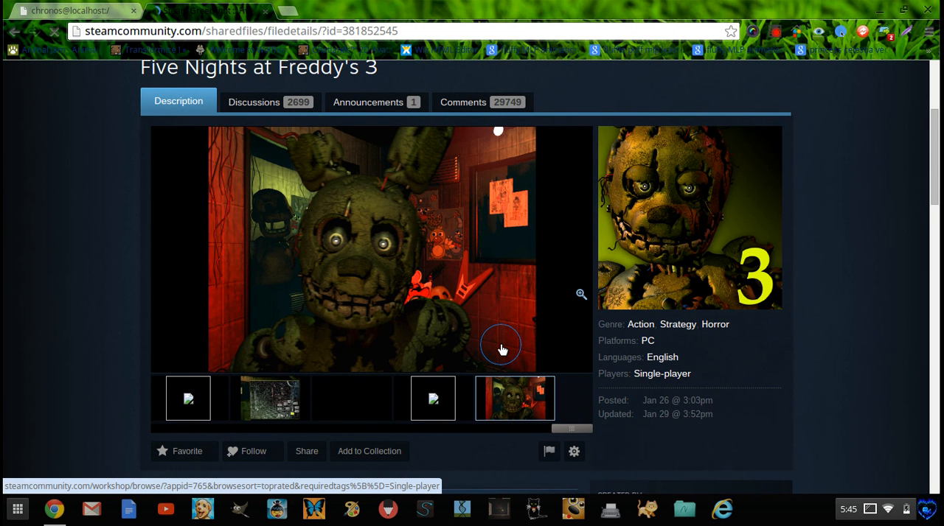
scroll(down, 3)
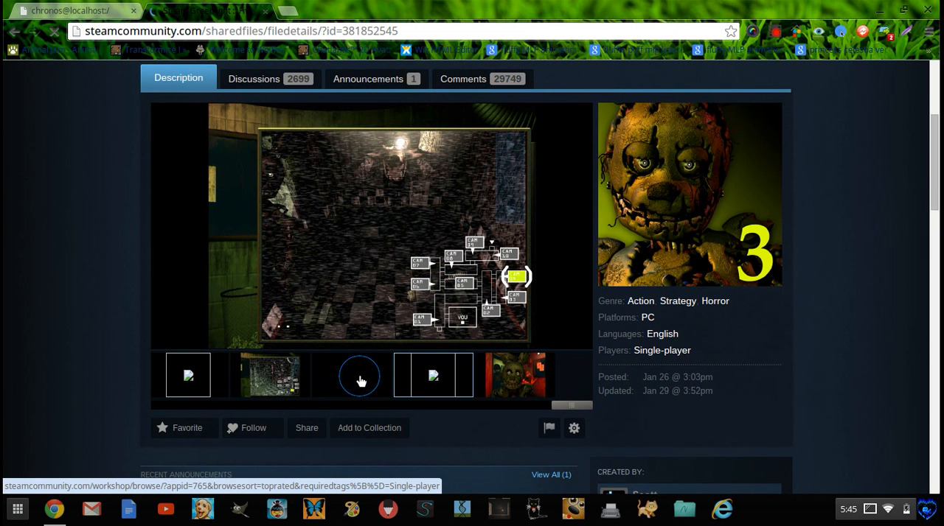
mouse_move(310, 247)
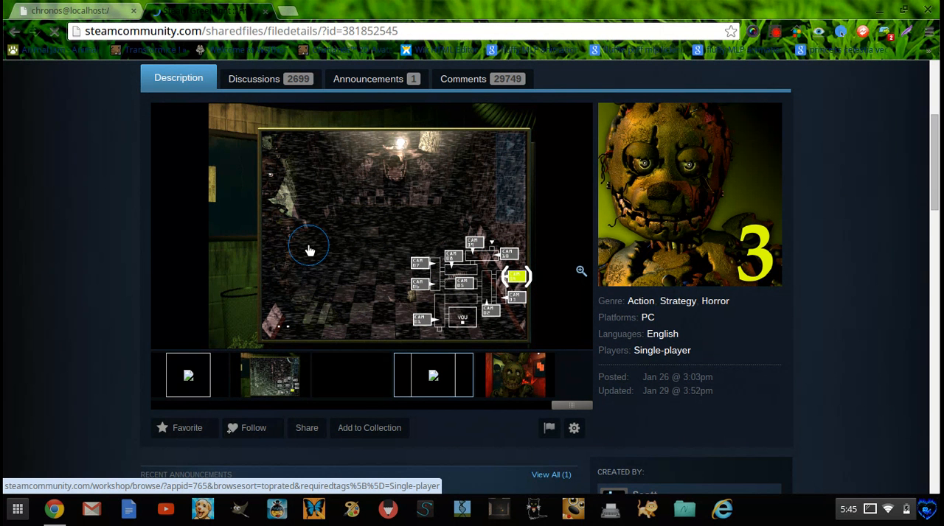
mouse_move(271, 277)
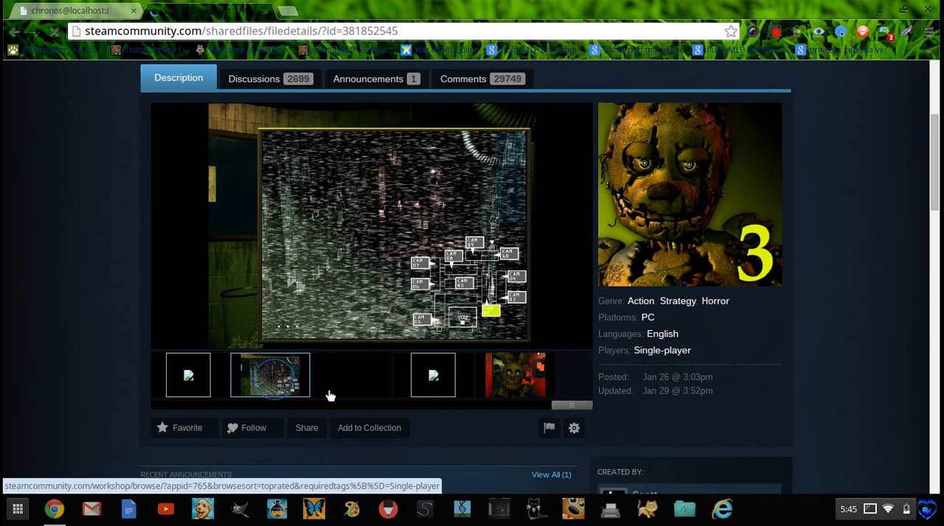
mouse_move(358, 388)
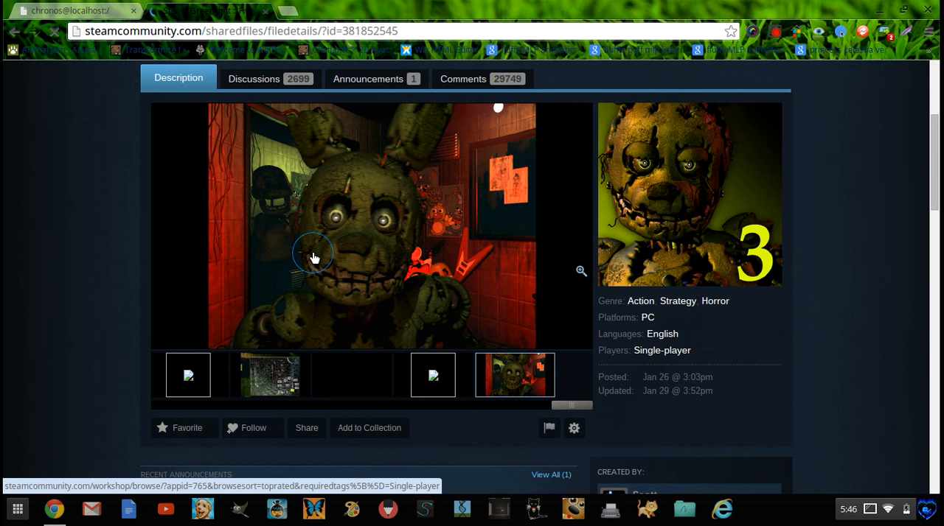
mouse_move(369, 278)
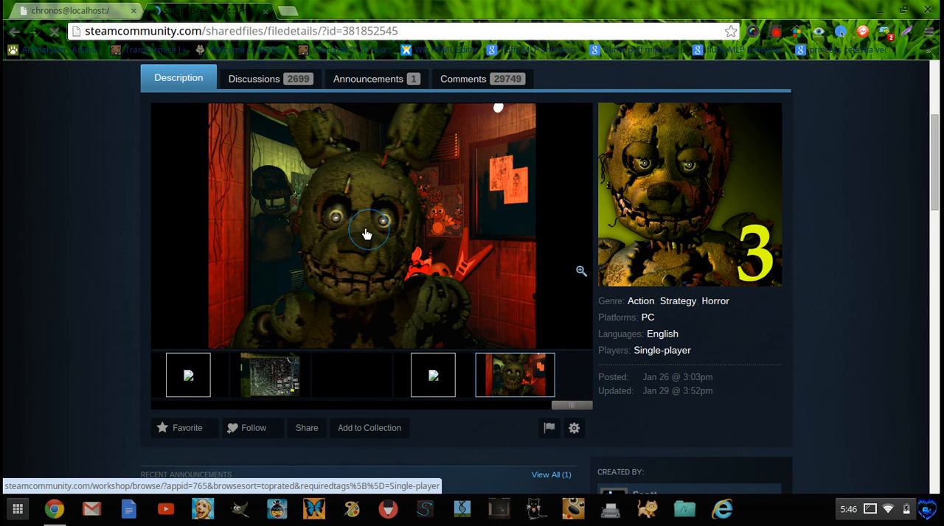
click(270, 374)
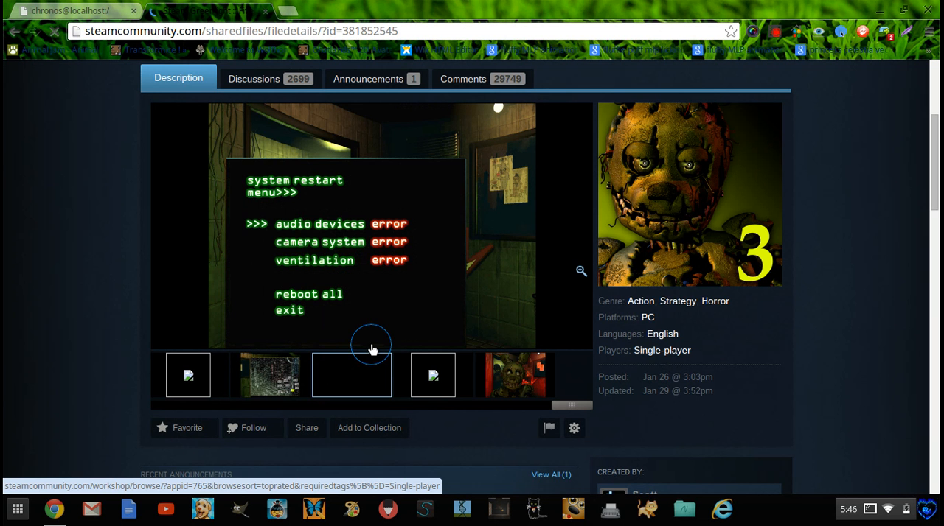
mouse_move(375, 341)
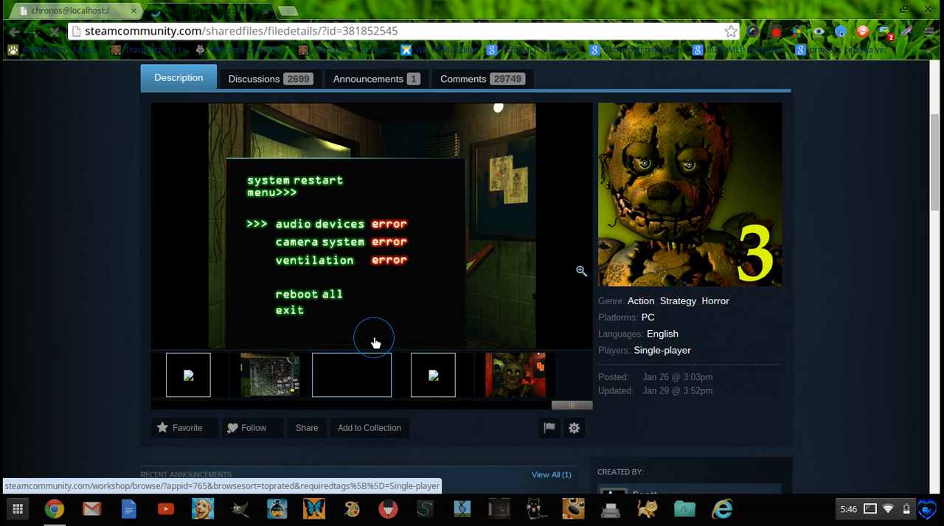
mouse_move(305, 262)
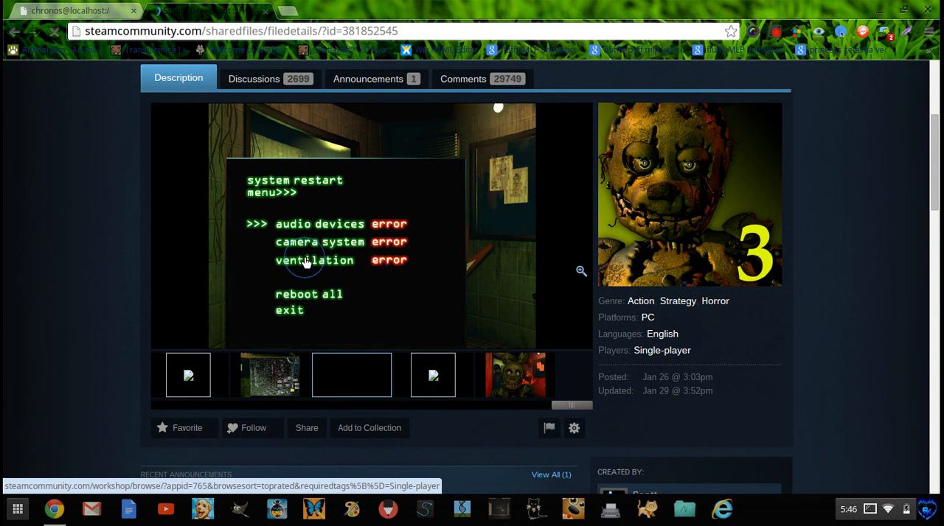
mouse_move(918, 273)
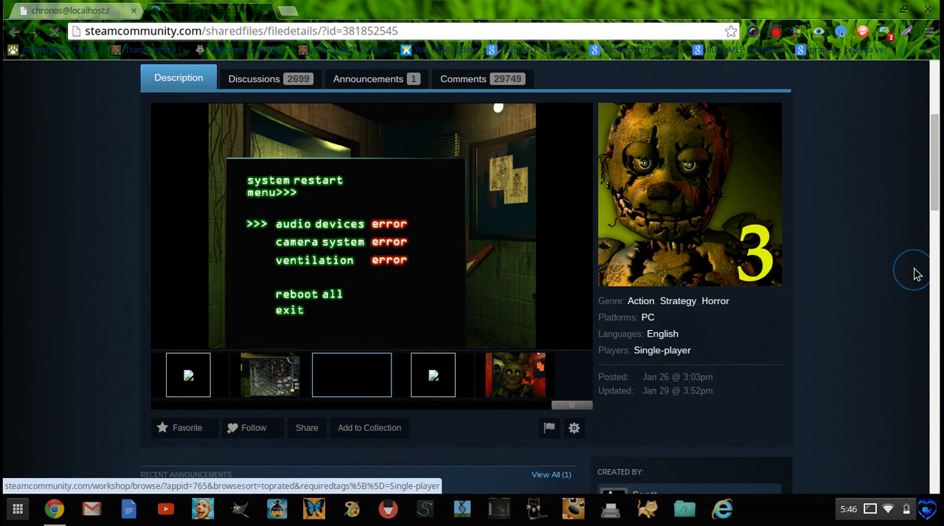
scroll(down, 3)
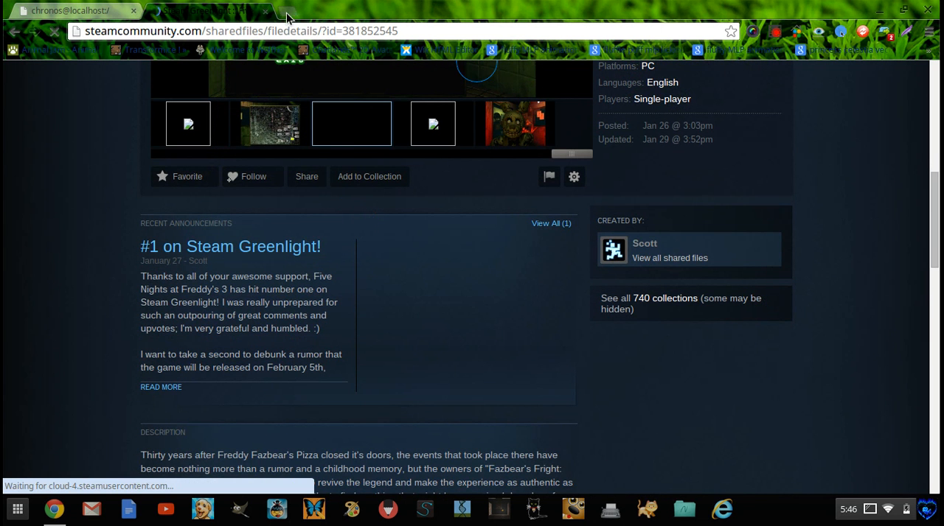
Open scottgames.com in a new tab, scroll to the YOU-marked map, and right-click it.
click(264, 11)
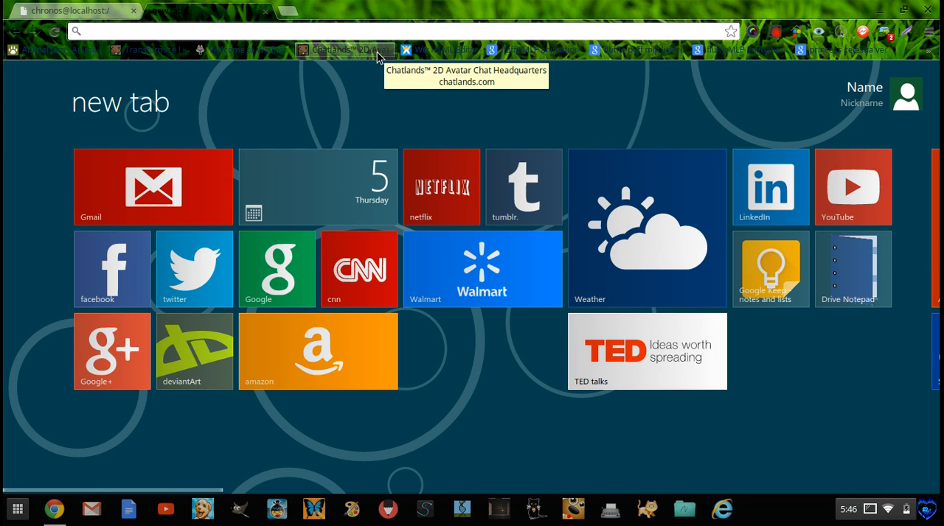
text(sct)
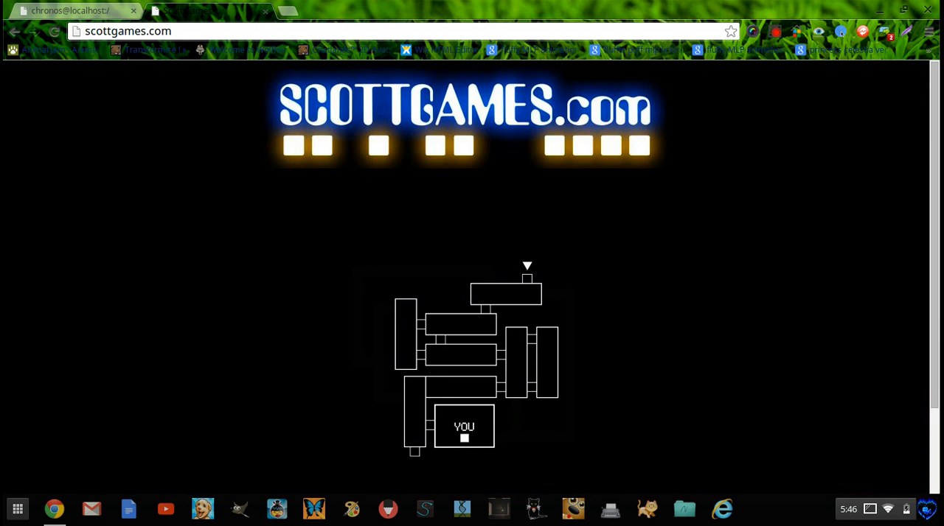
scroll(down, 3)
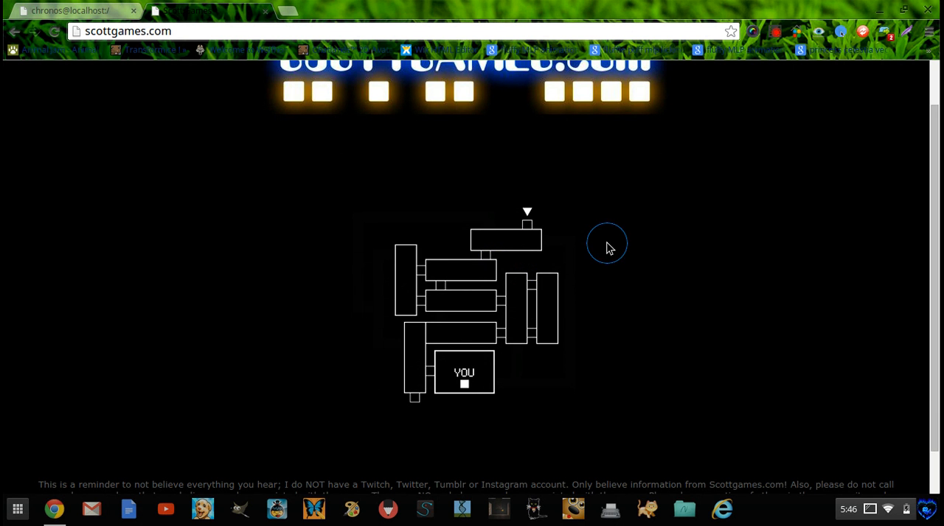
mouse_move(431, 374)
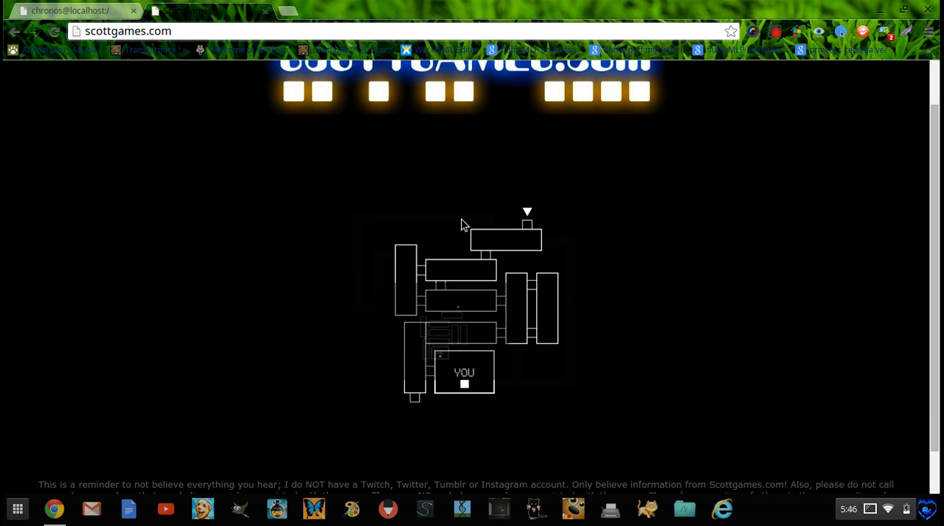
scroll(down, 3)
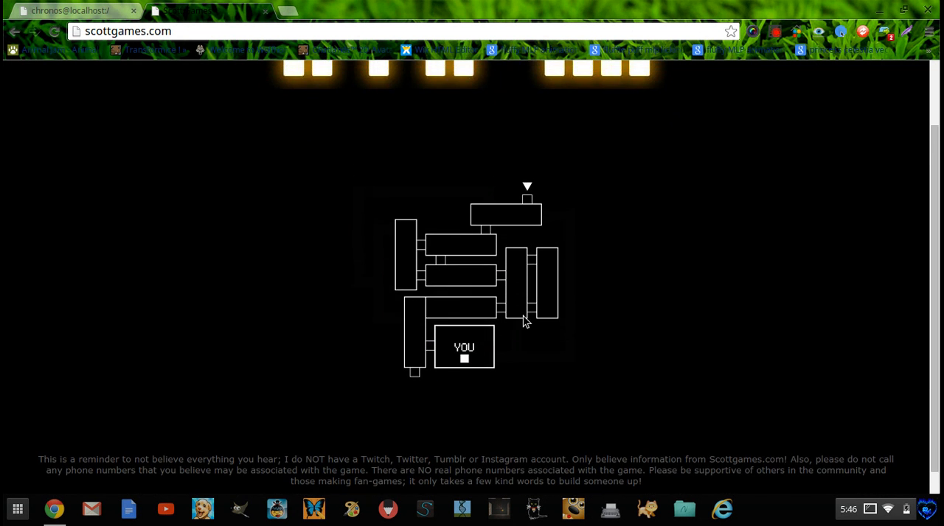
scroll(down, 3)
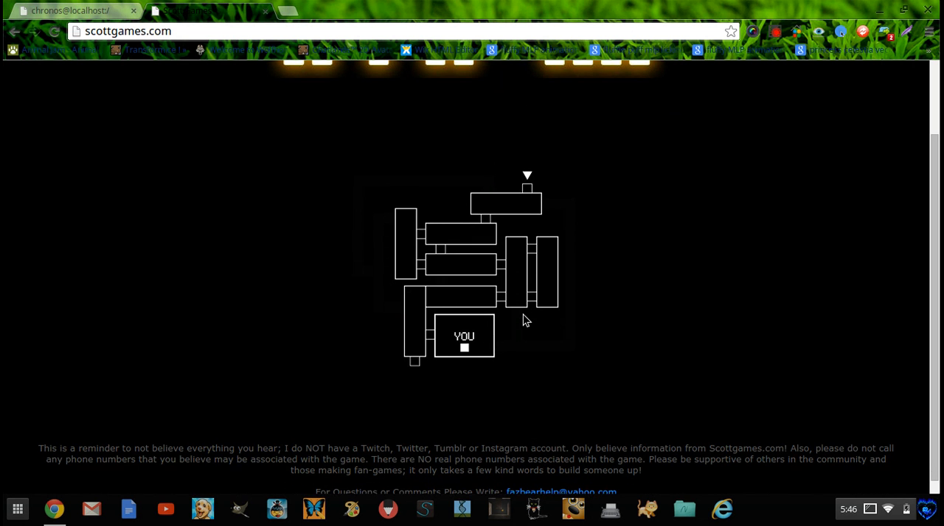
scroll(down, 3)
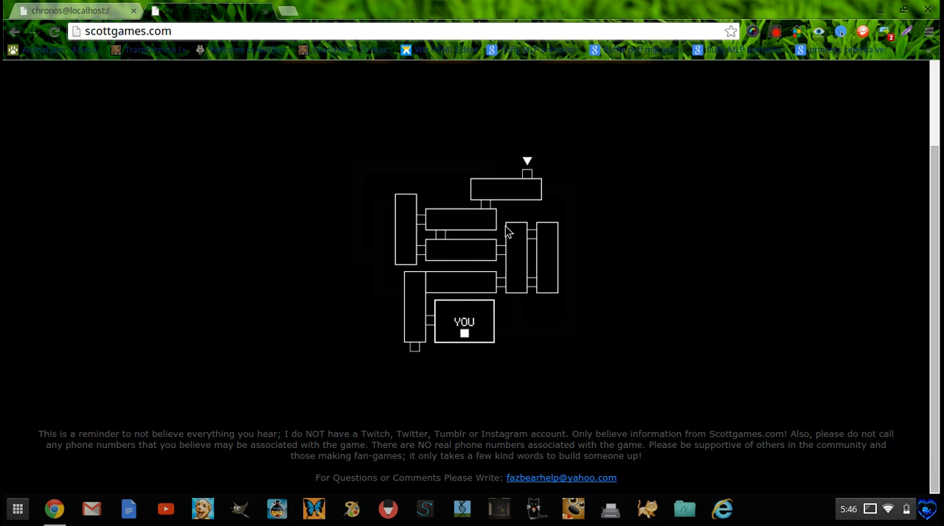
mouse_move(169, 331)
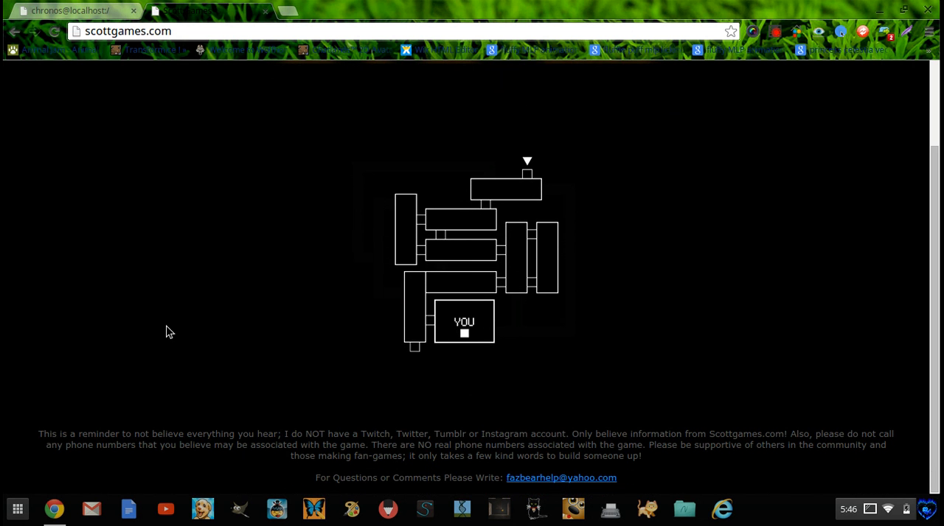
right_click(457, 262)
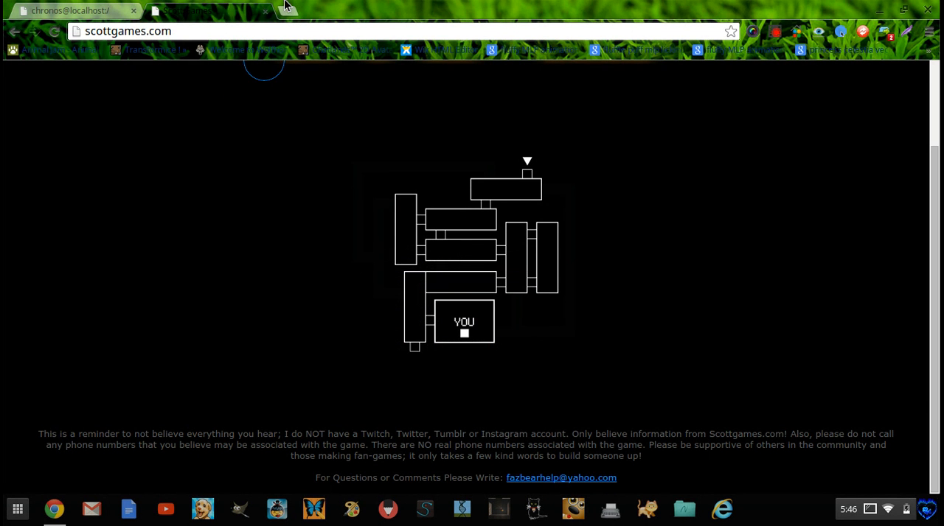
Load the scottgames map into Pixlr Editor using Open image from URL.
click(287, 8)
text(apps.pixlr.com/editor/)
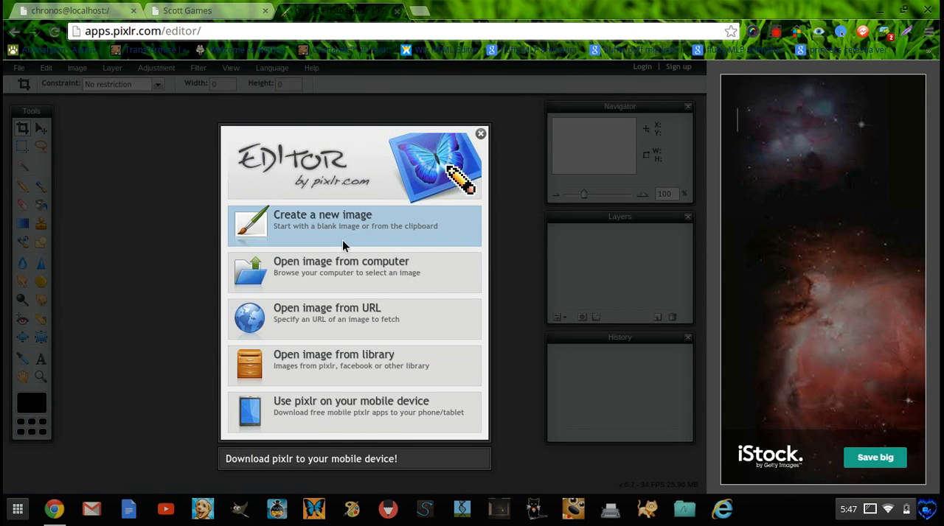
click(326, 319)
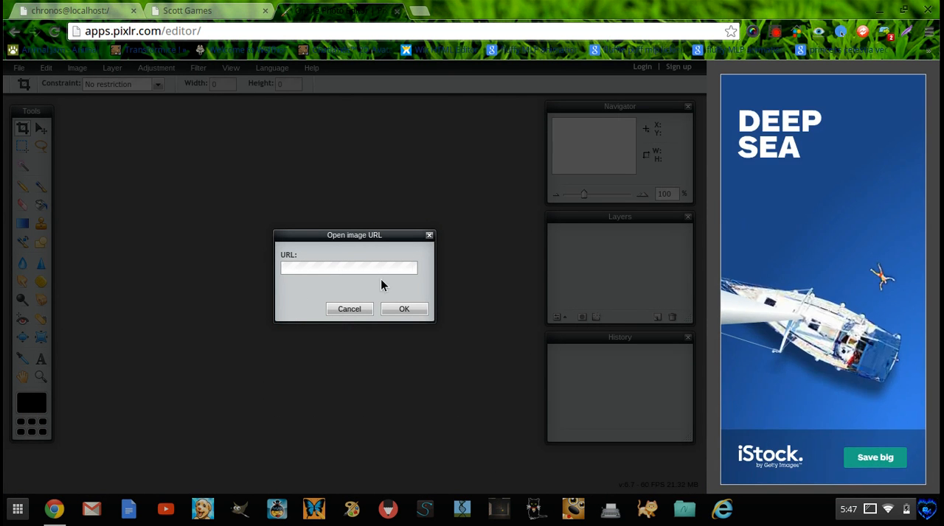
click(404, 309)
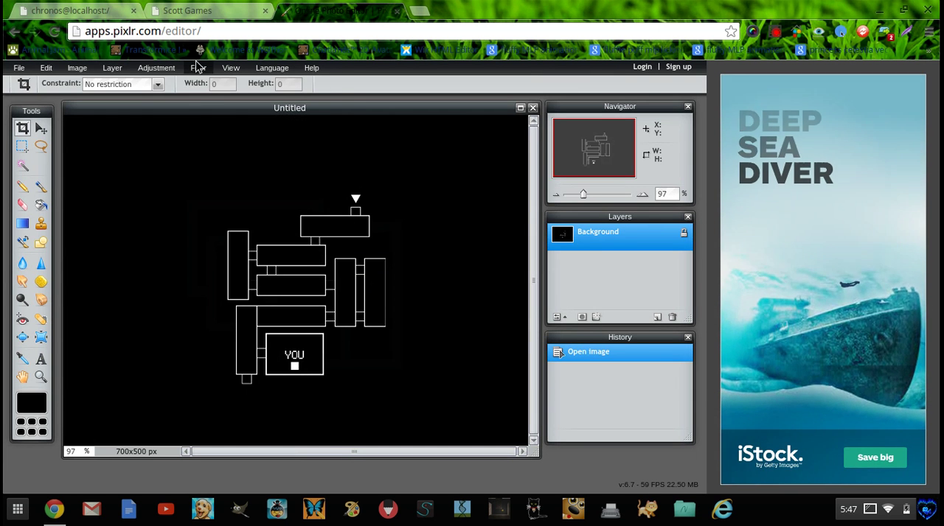
Apply Brightness 6 and Contrast -13 to the map image.
click(156, 68)
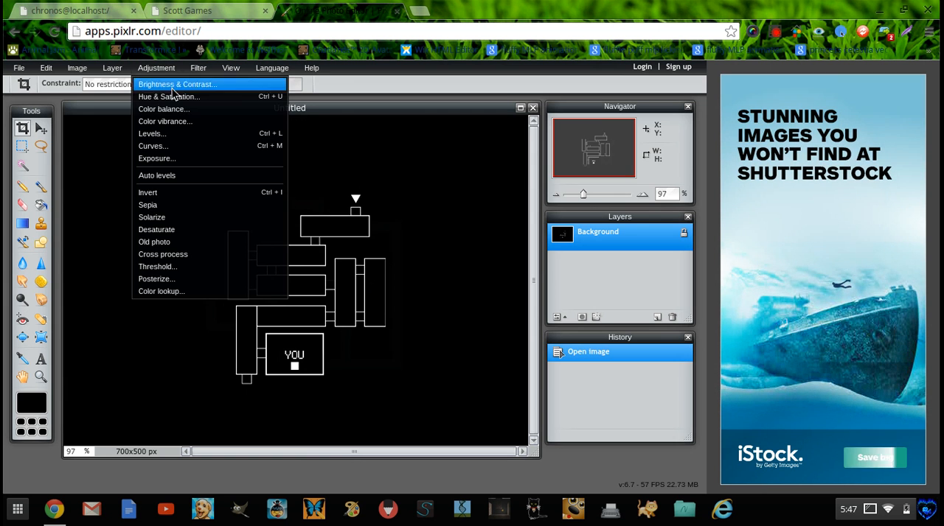
click(176, 88)
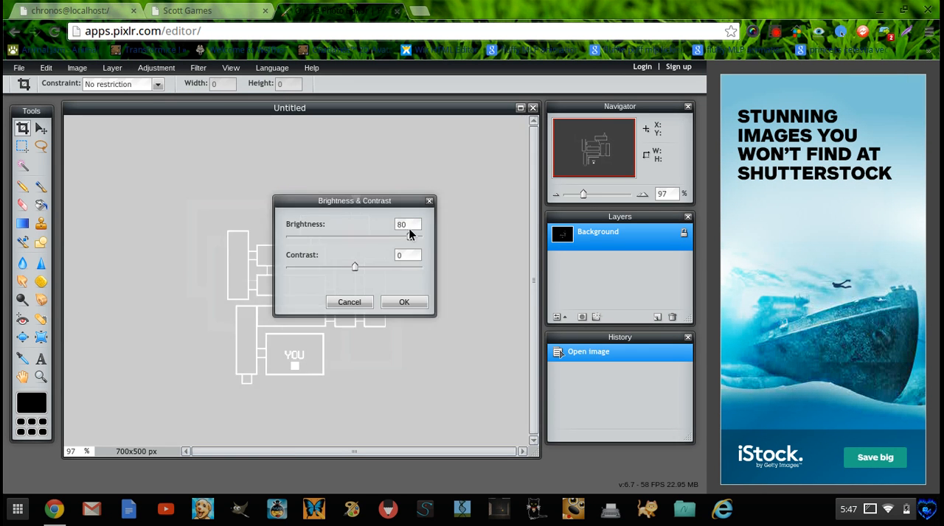
drag(409, 236, 362, 236)
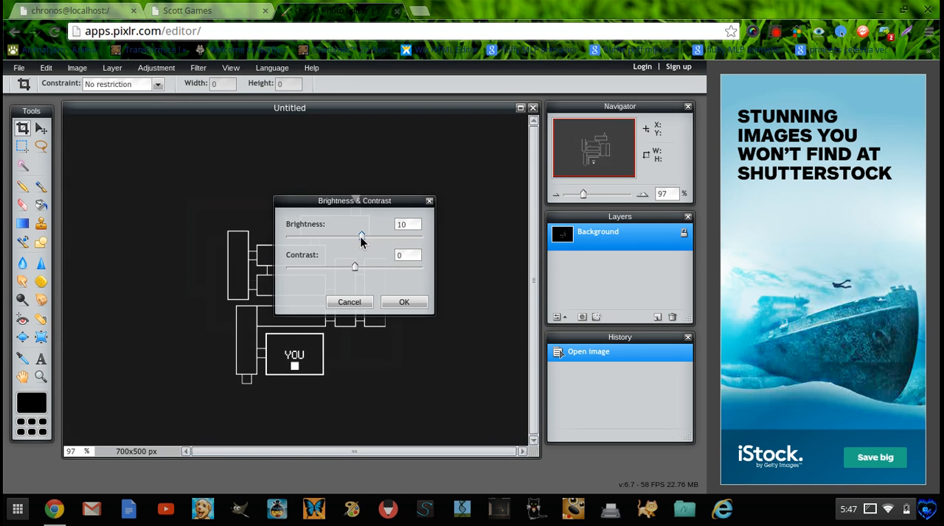
drag(361, 235, 352, 236)
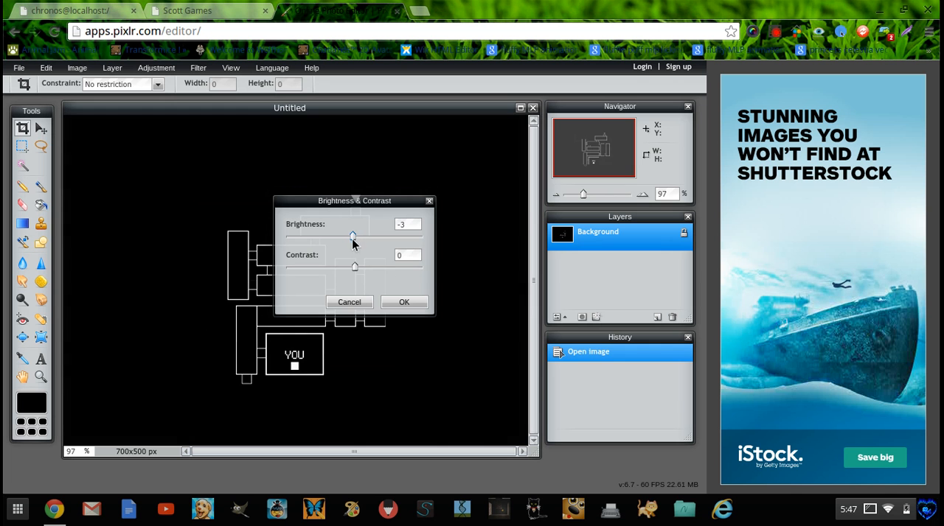
drag(353, 236, 359, 236)
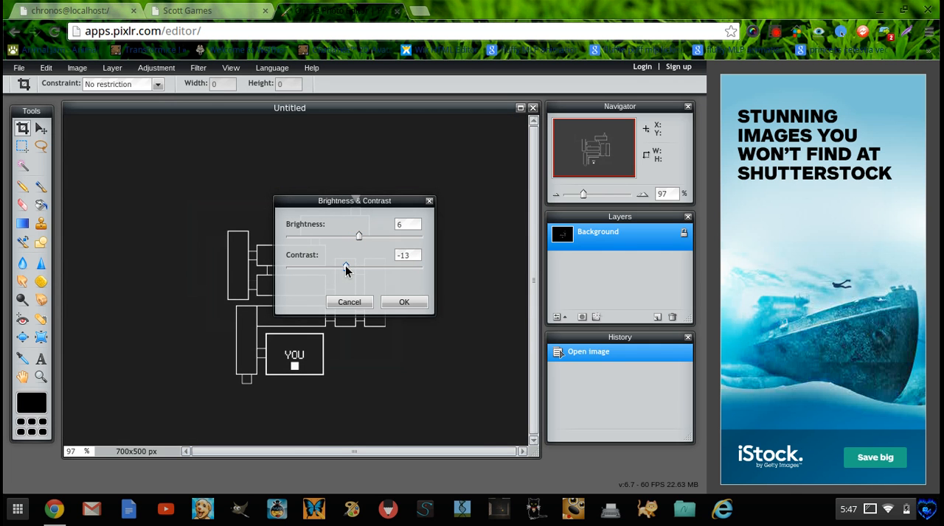
click(404, 303)
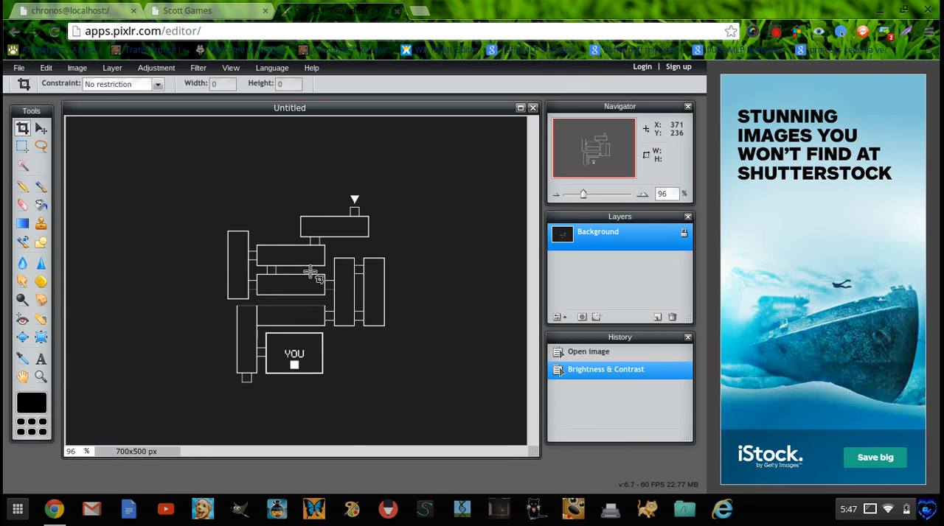
mouse_move(244, 134)
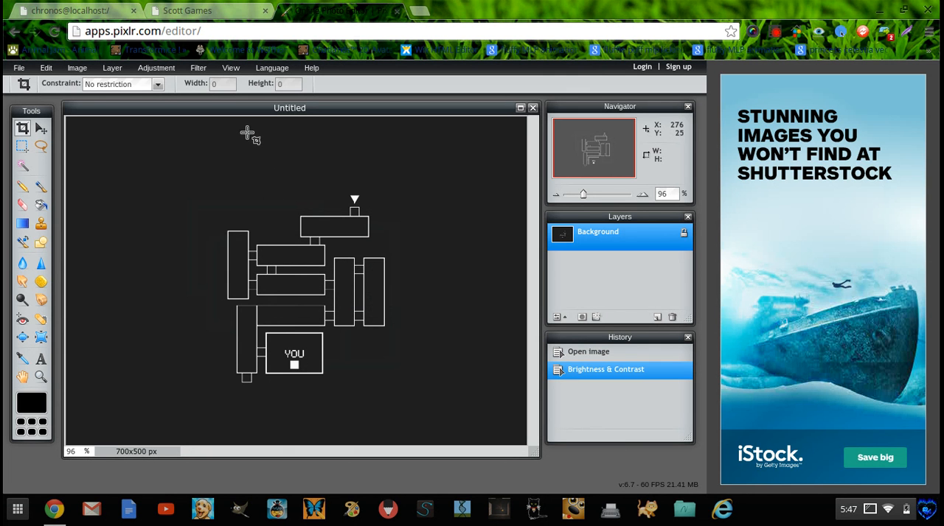
mouse_move(242, 126)
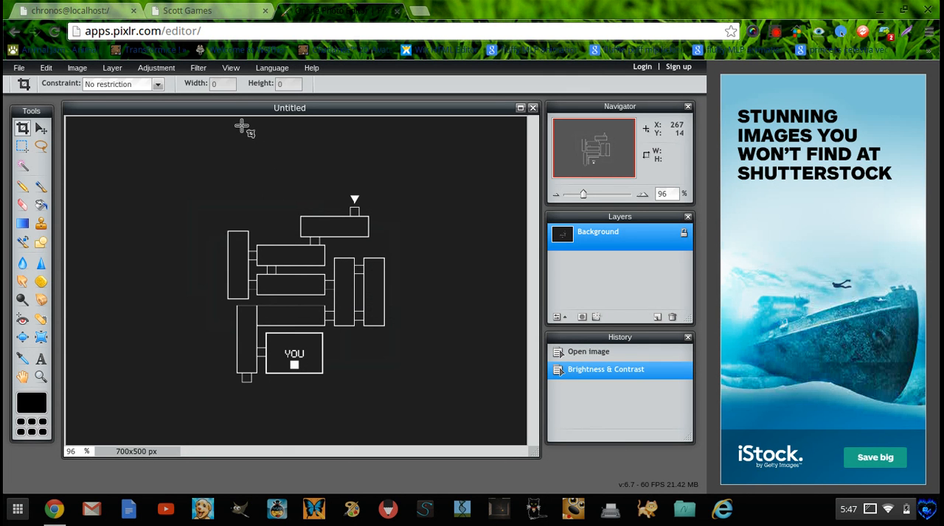
mouse_move(319, 147)
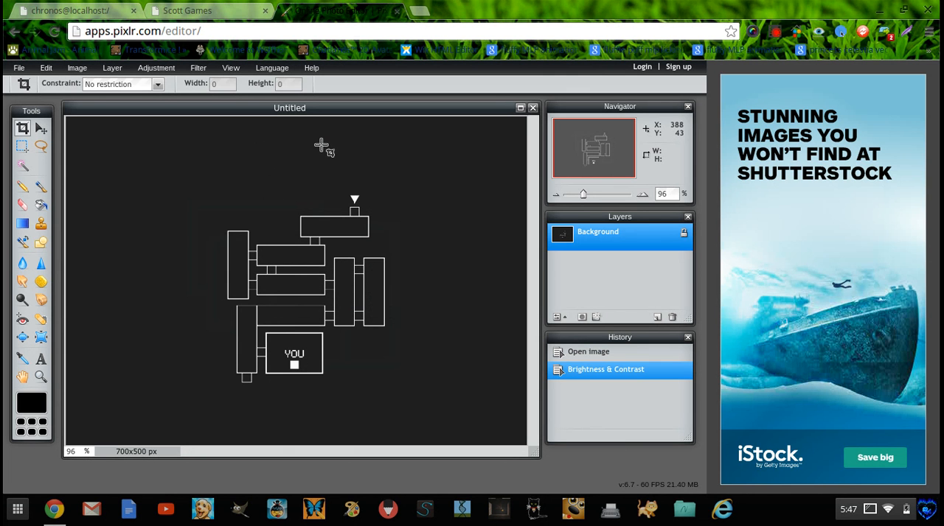
mouse_move(259, 154)
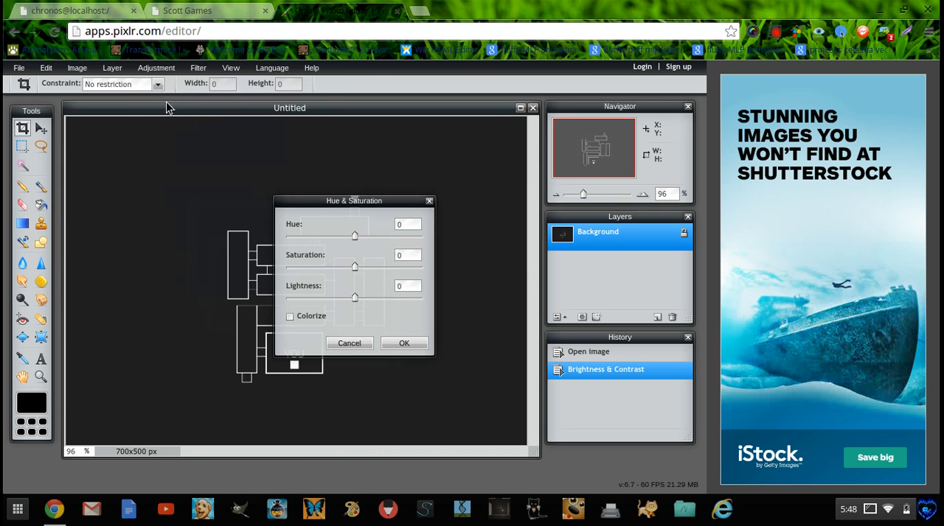
Apply Hue 7, Saturation 61 and Lightness 2 to the map image.
drag(354, 235, 377, 235)
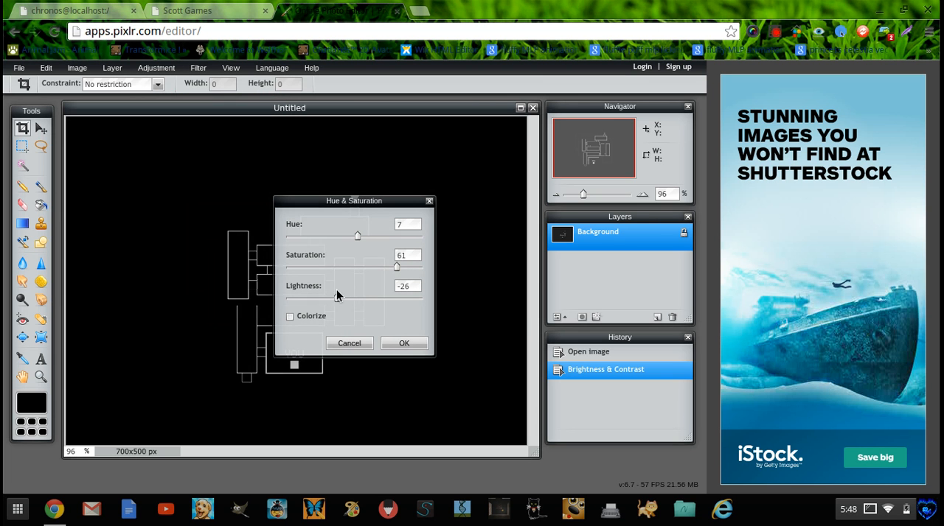
drag(337, 298, 347, 298)
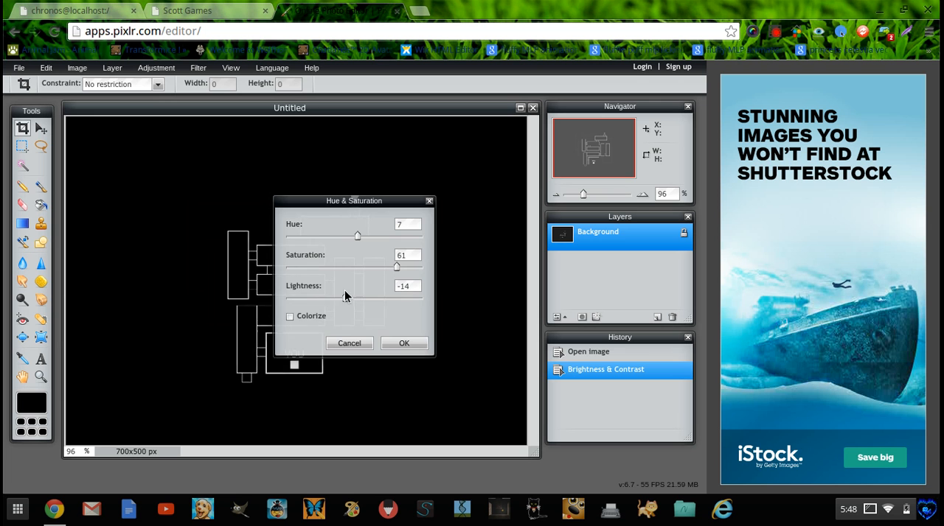
drag(344, 297, 391, 296)
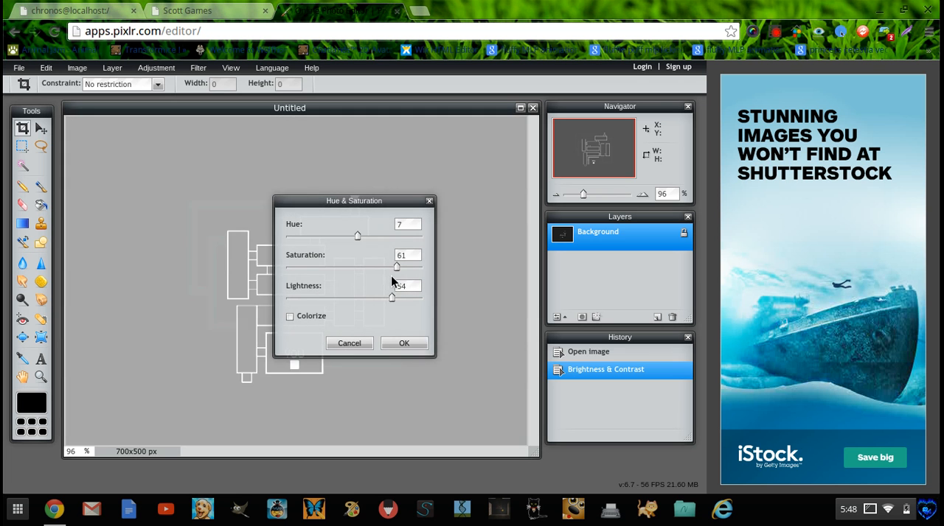
drag(392, 297, 415, 298)
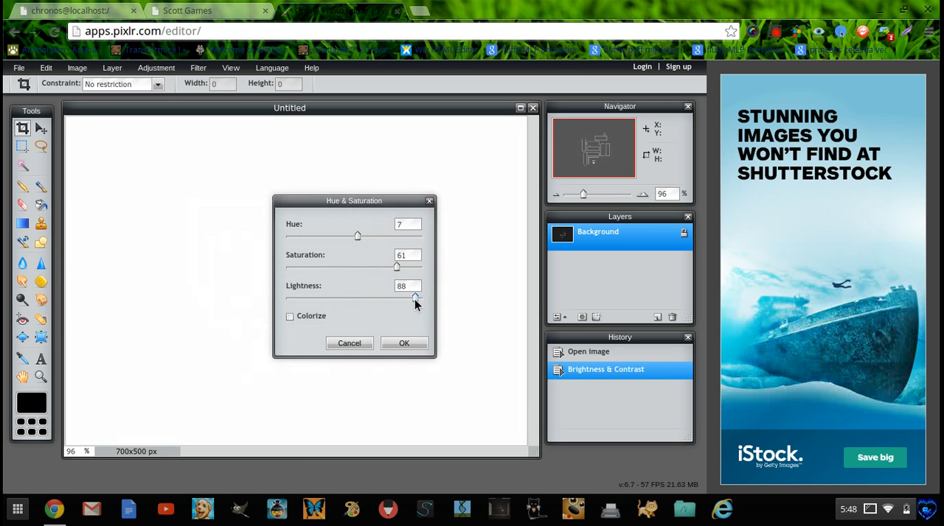
drag(415, 297, 395, 297)
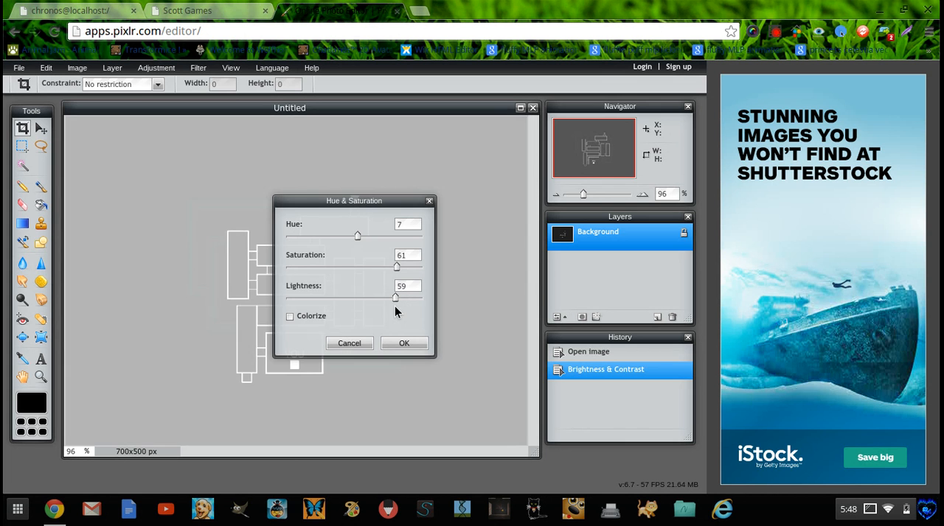
drag(394, 297, 382, 297)
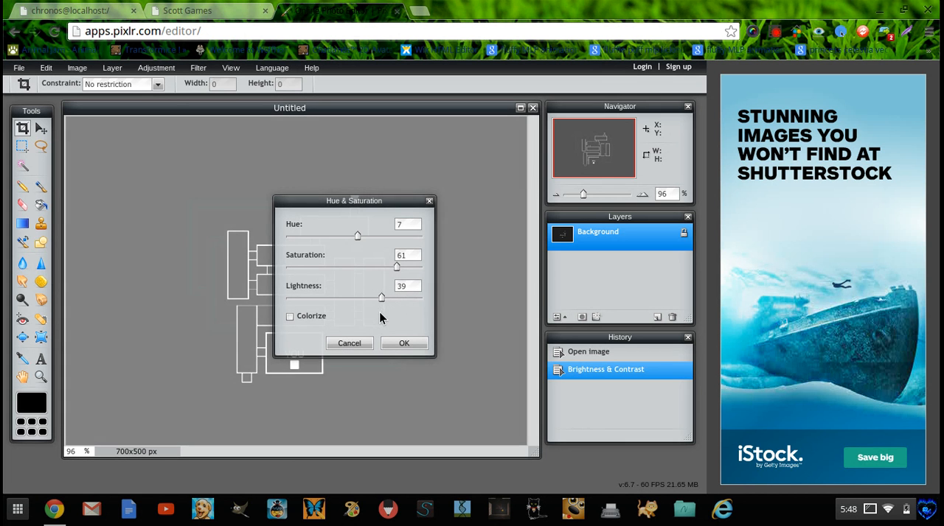
drag(382, 298, 374, 297)
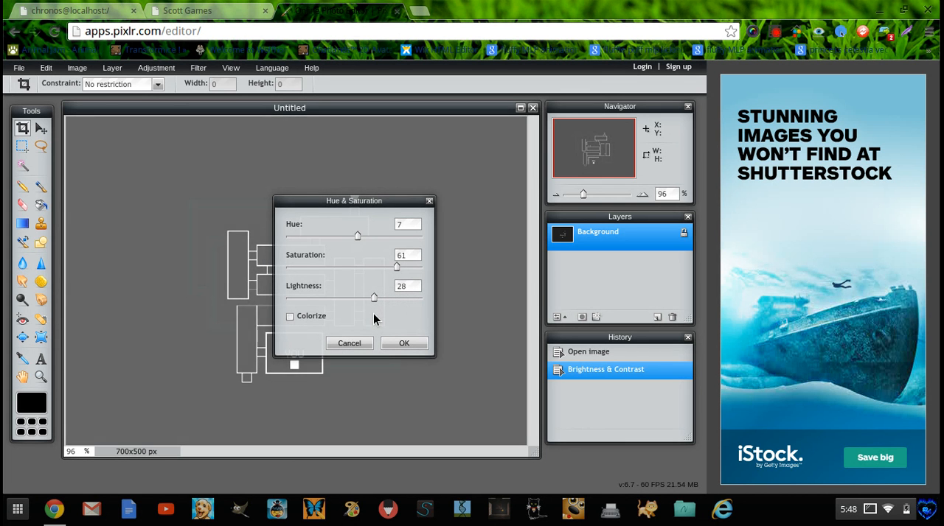
drag(374, 297, 355, 297)
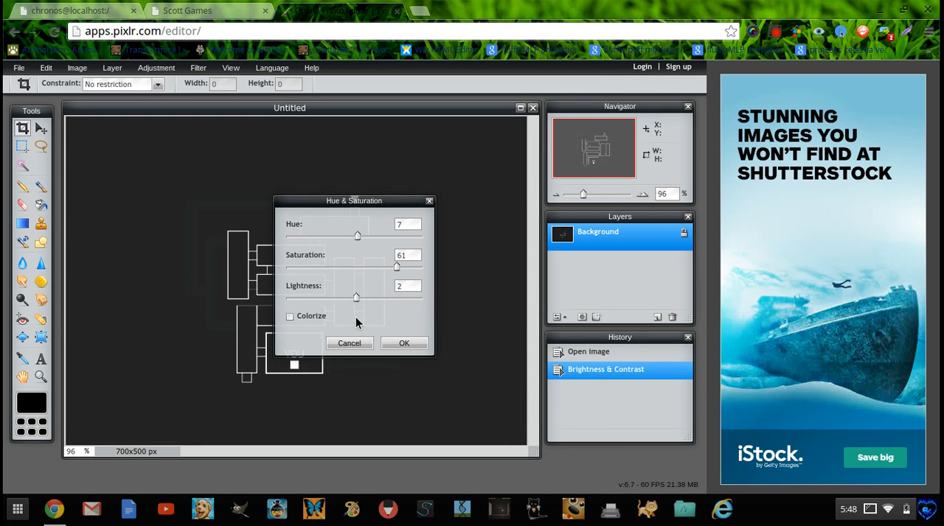
click(404, 343)
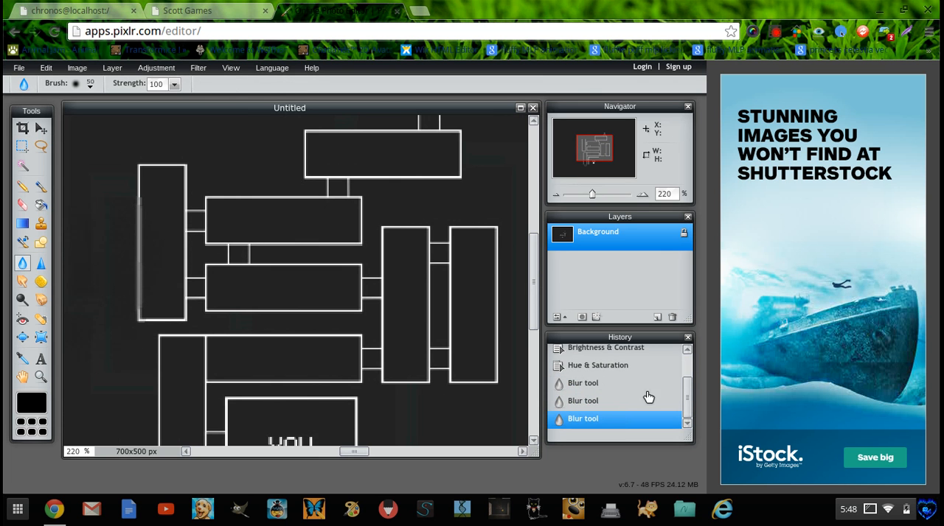
Undo the blur strokes, sharpen the tunnels by the right-hand and top rooms, and close Pixlr.
click(597, 365)
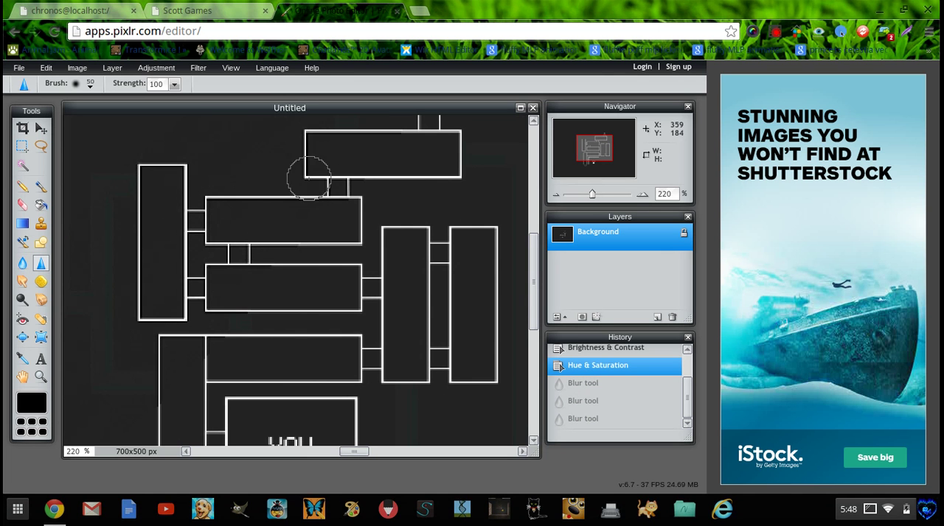
mouse_move(487, 327)
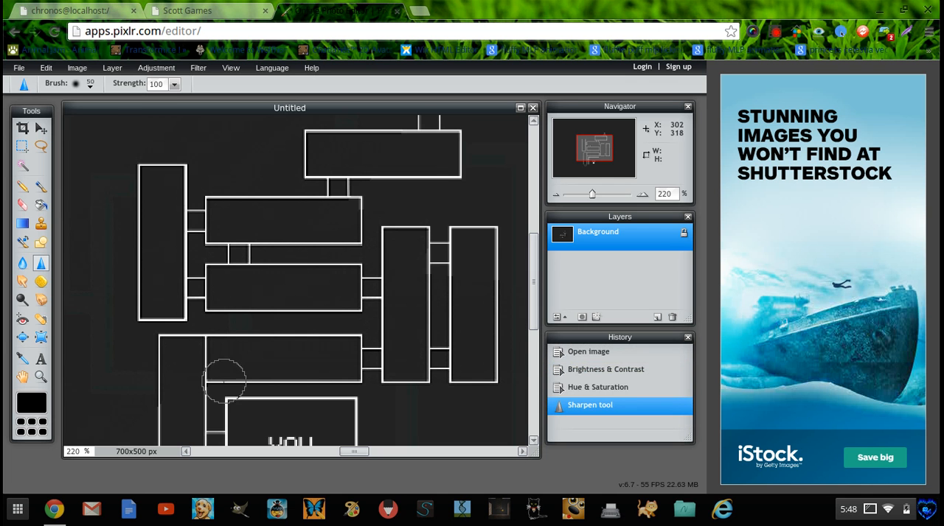
mouse_move(96, 401)
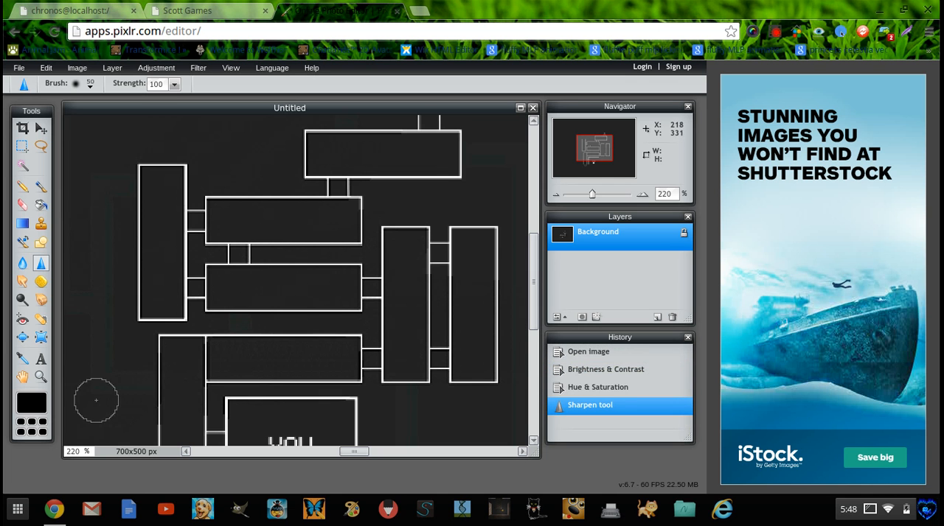
mouse_move(372, 356)
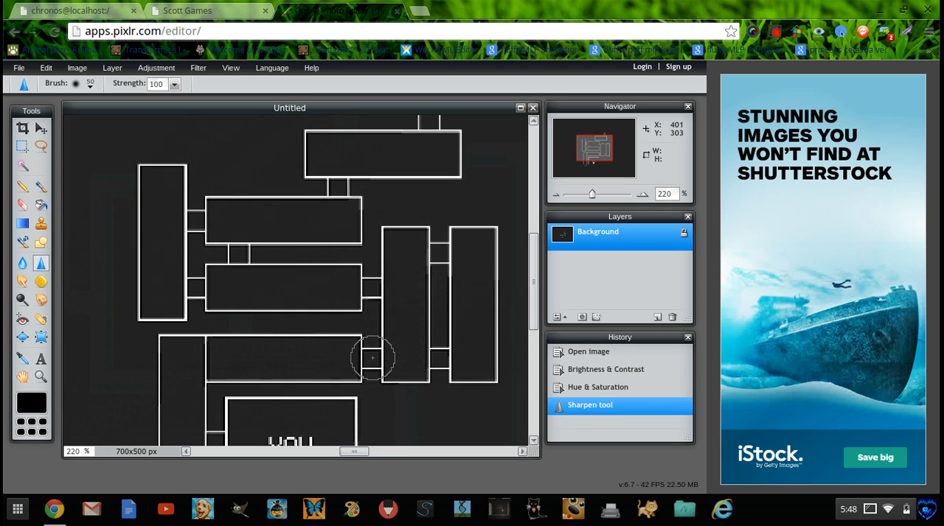
mouse_move(273, 239)
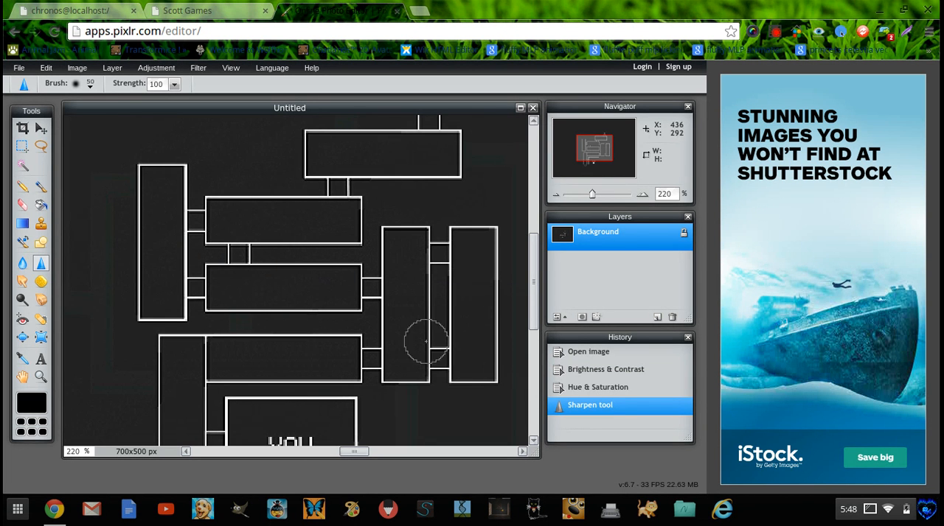
click(489, 252)
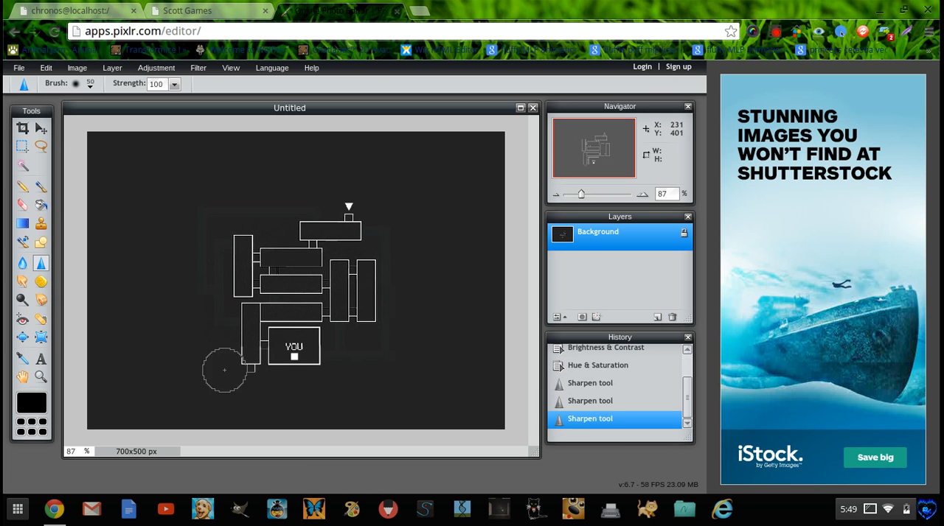
mouse_move(382, 217)
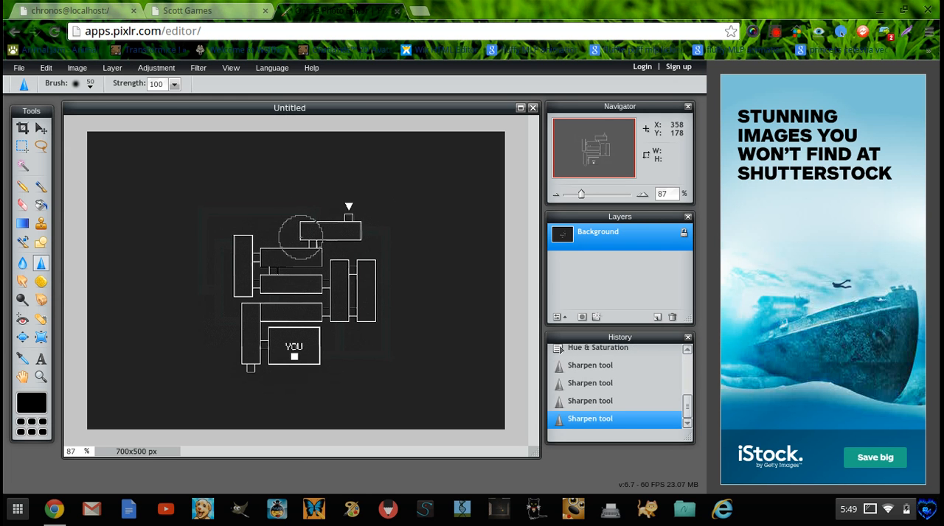
click(90, 84)
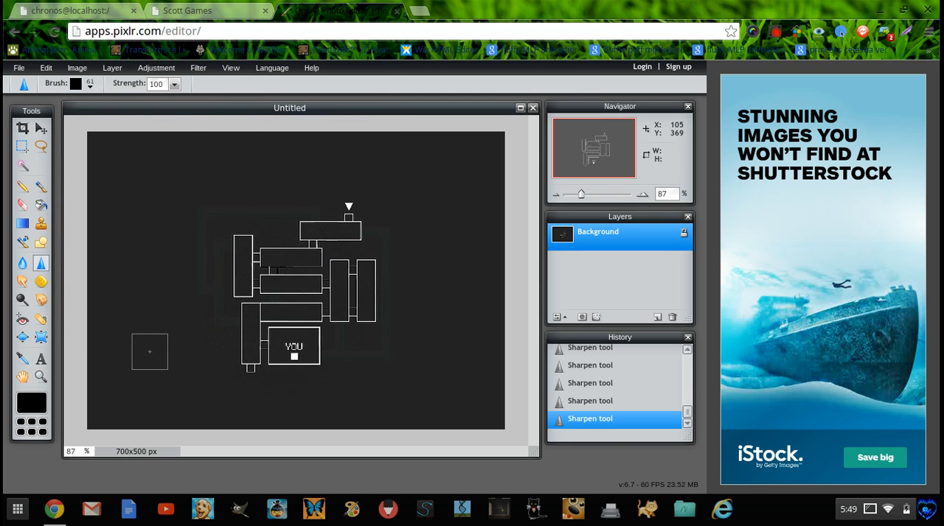
mouse_move(444, 244)
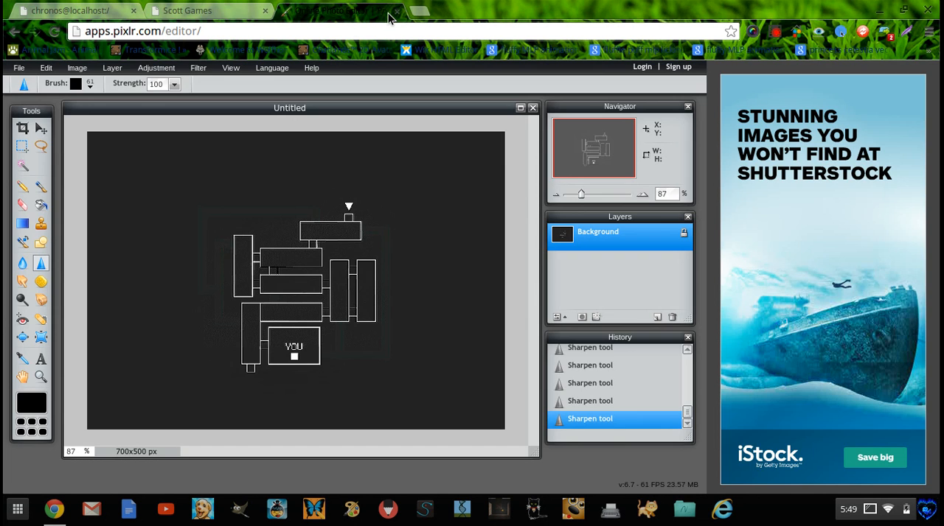
click(188, 10)
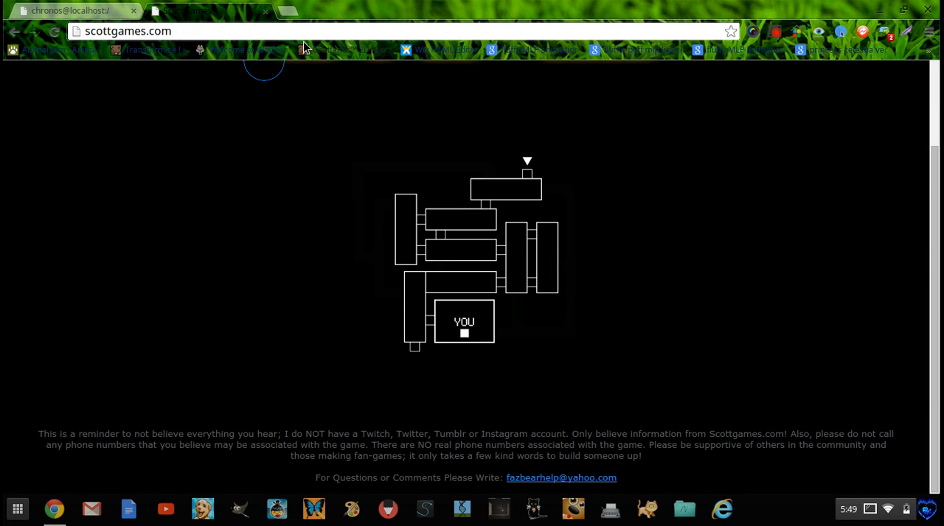
Head toward the FNaF 3 Greenlight page, landing on Steam Community's activity page.
click(288, 31)
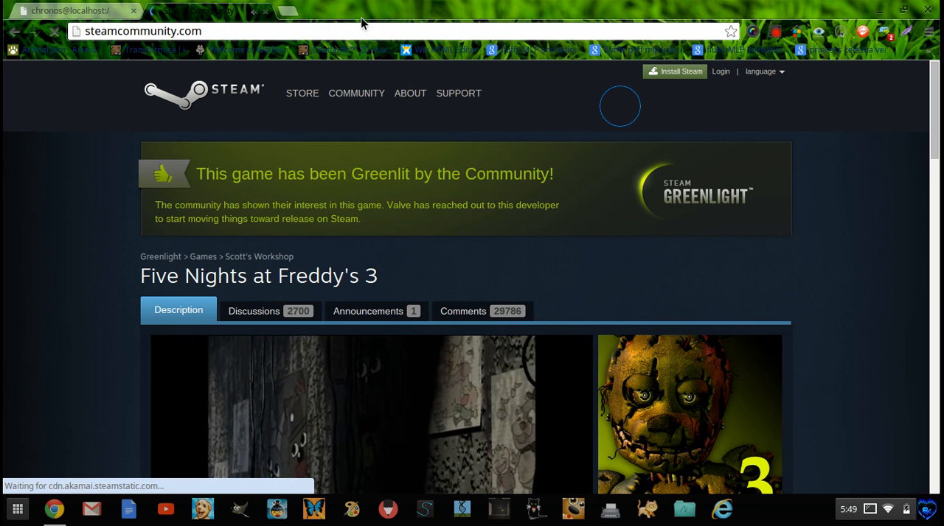
click(356, 93)
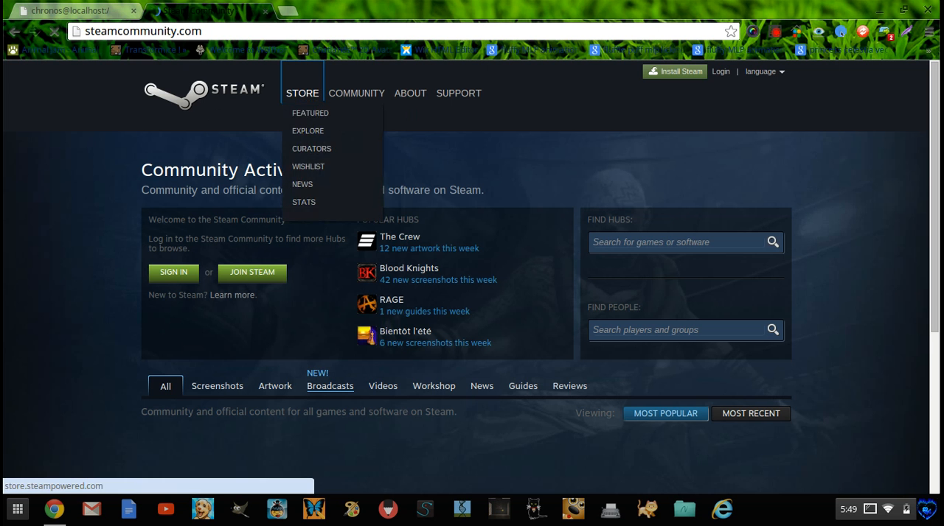
Skim the Welcome to Steam page, close the Steam tab, and show the installed apps list.
click(563, 130)
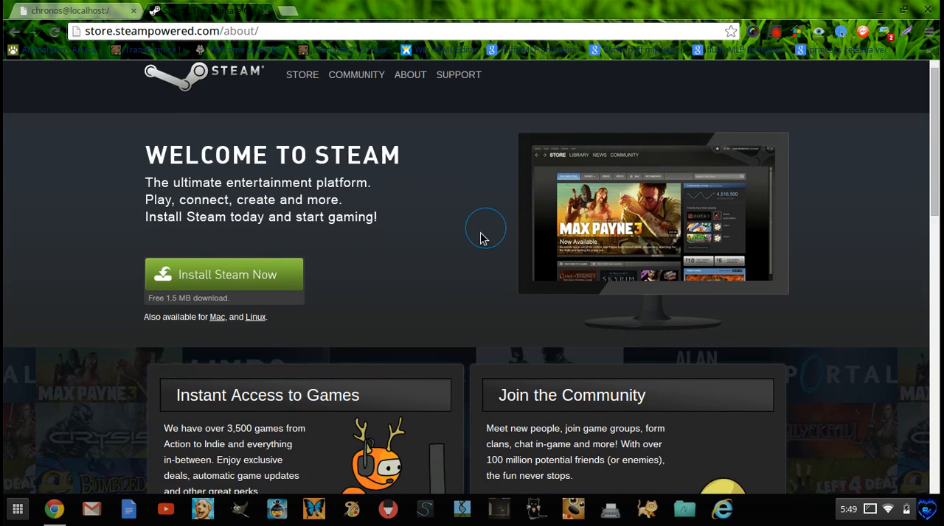
scroll(down, 3)
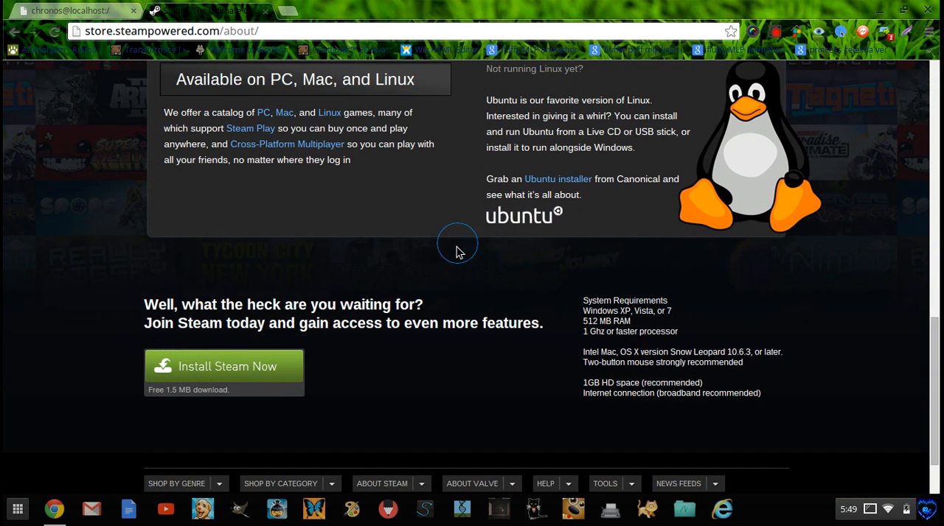
scroll(up, 3)
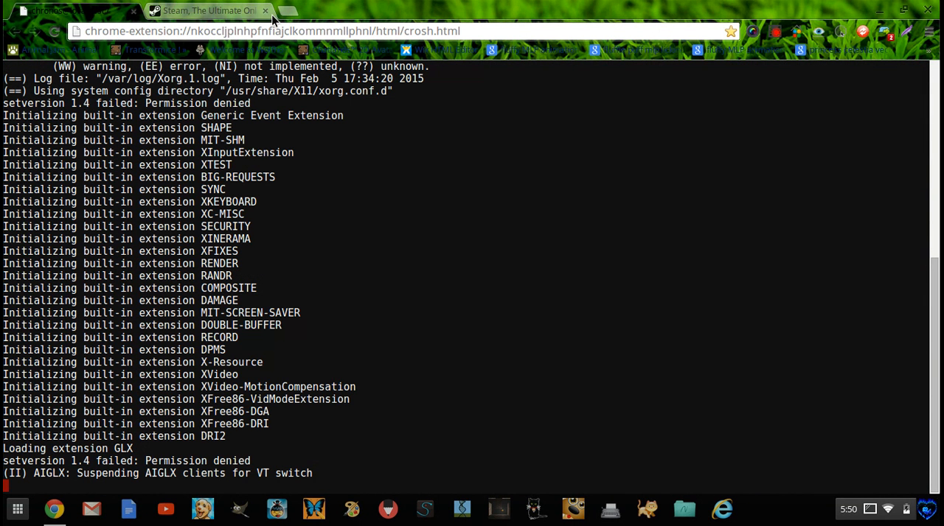
click(274, 10)
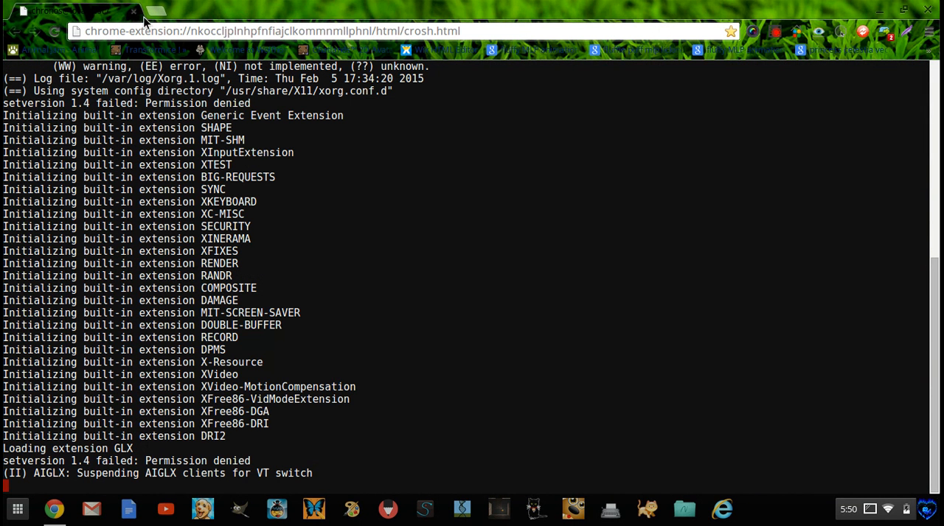
click(18, 509)
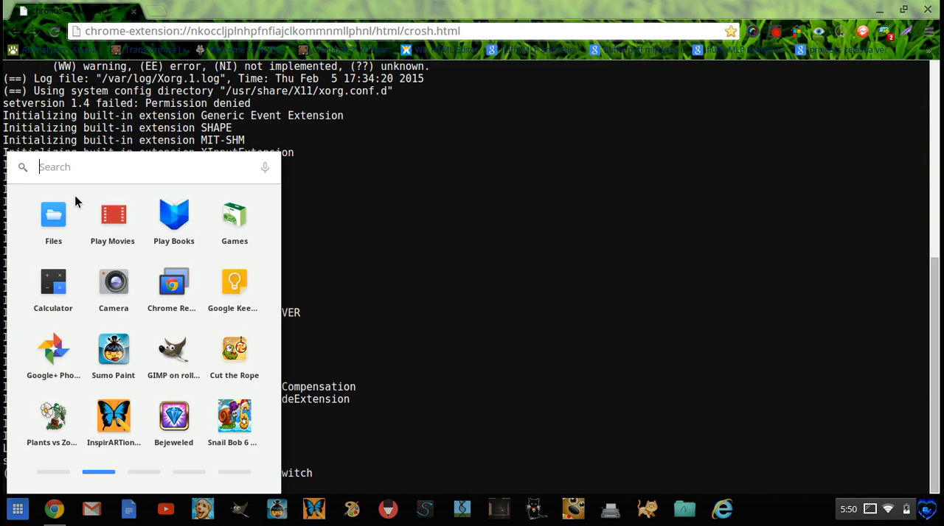
Browse Downloads in Files, selecting Minecraft.jar, debian7t.zip.torrent, RedesignedFoxyTheMangle.png and Foxy.png, then close it.
click(53, 214)
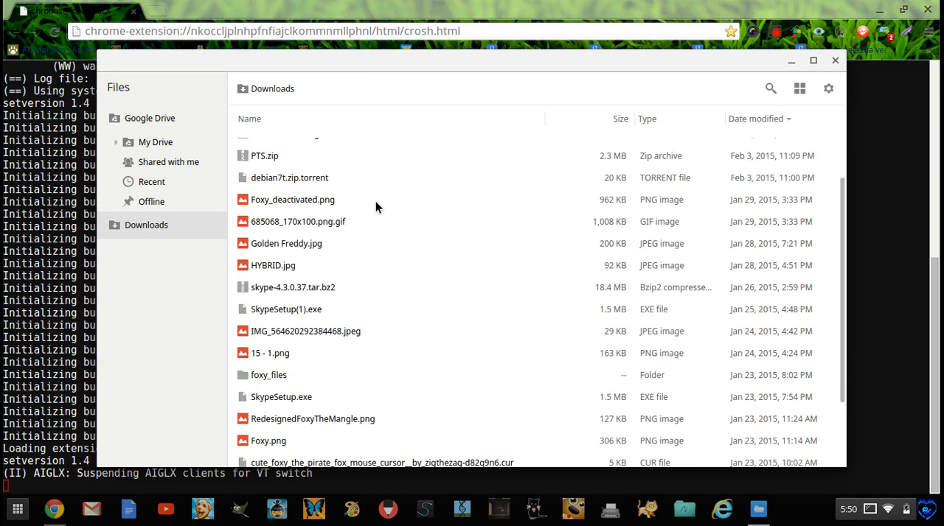
scroll(down, 3)
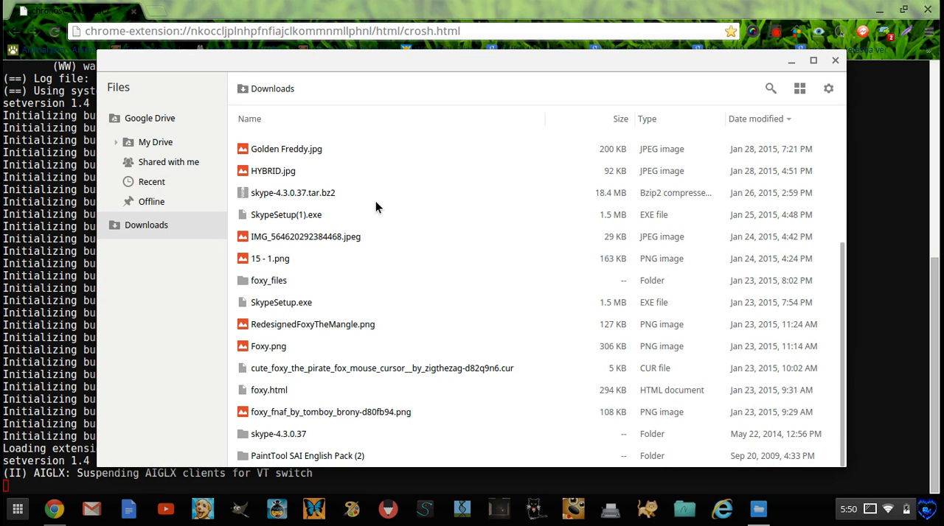
mouse_move(308, 227)
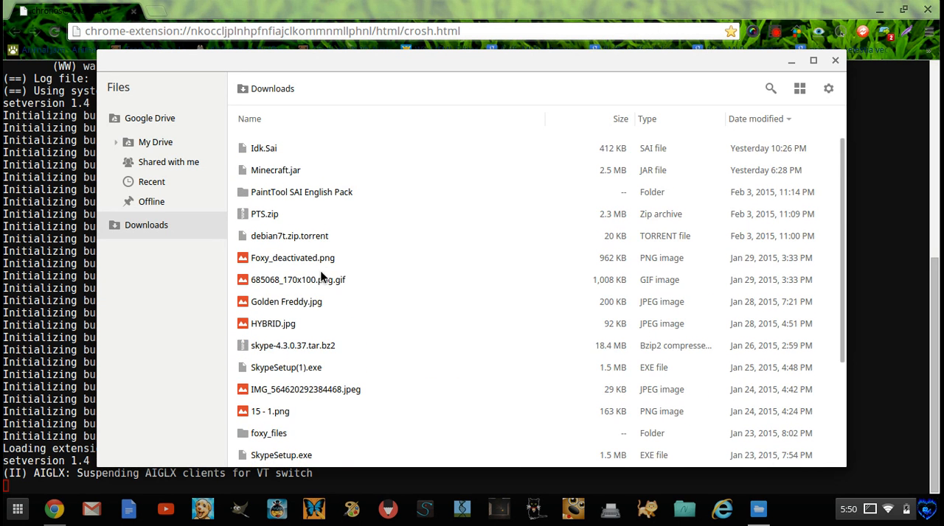
click(275, 169)
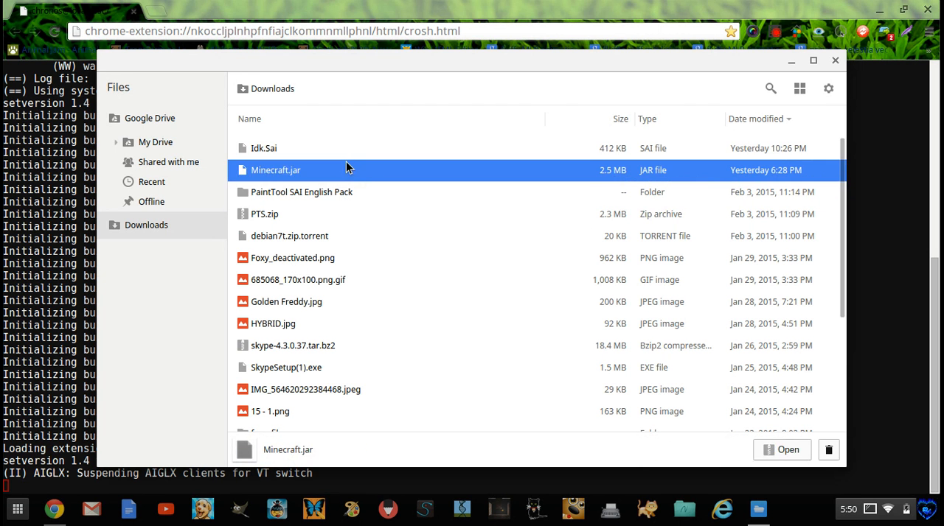
click(289, 236)
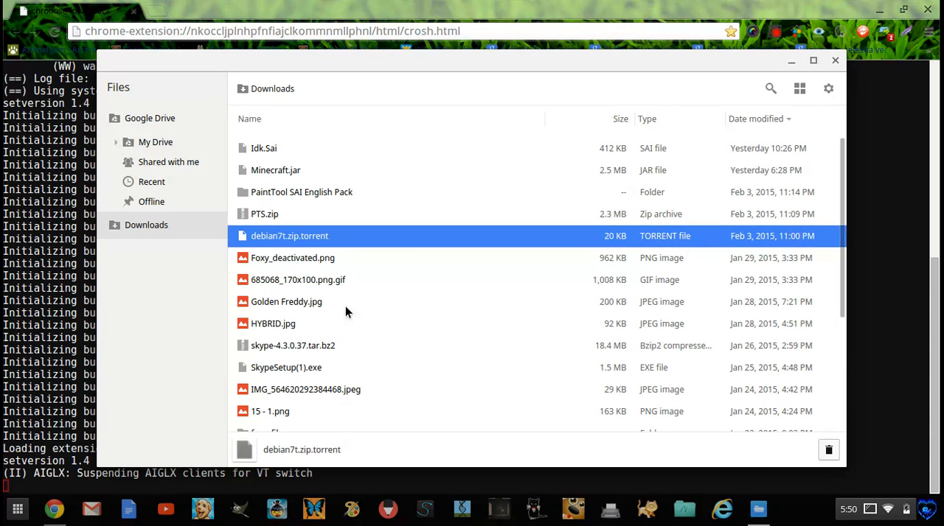
click(276, 170)
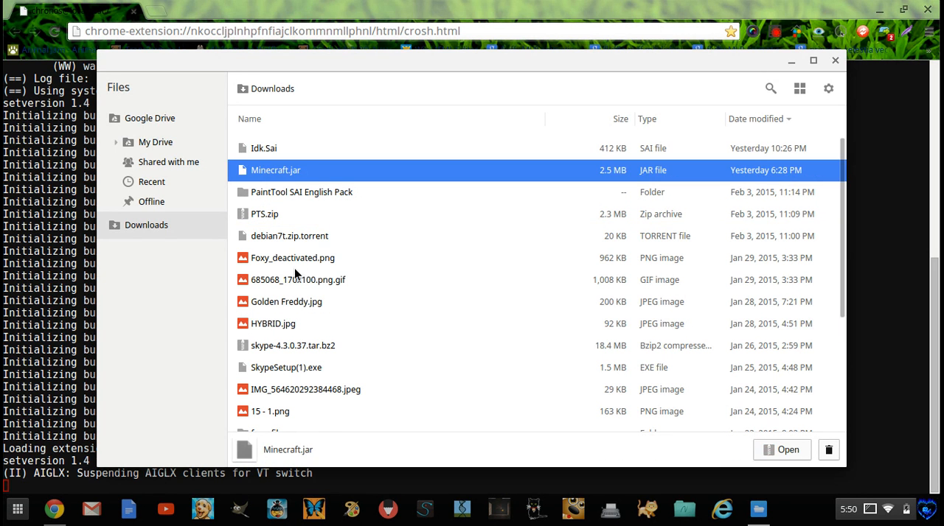
scroll(down, 3)
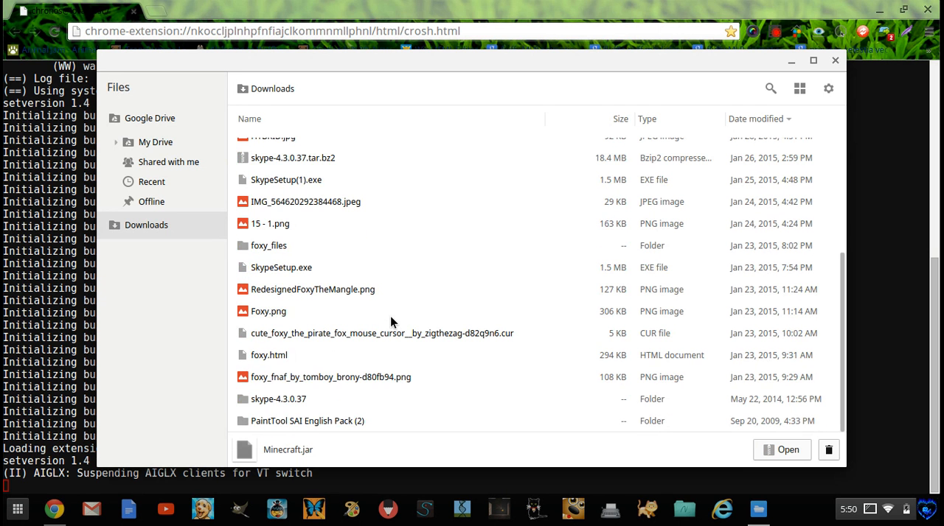
click(313, 289)
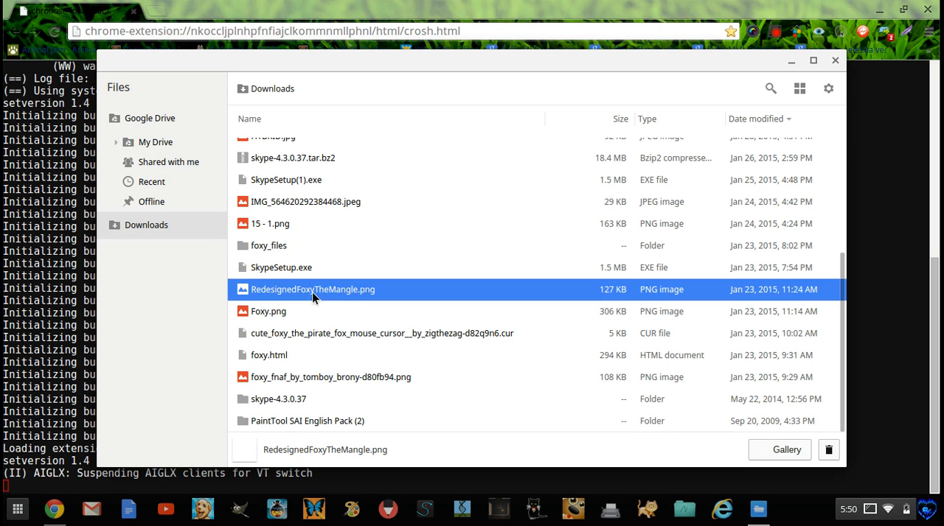
click(267, 311)
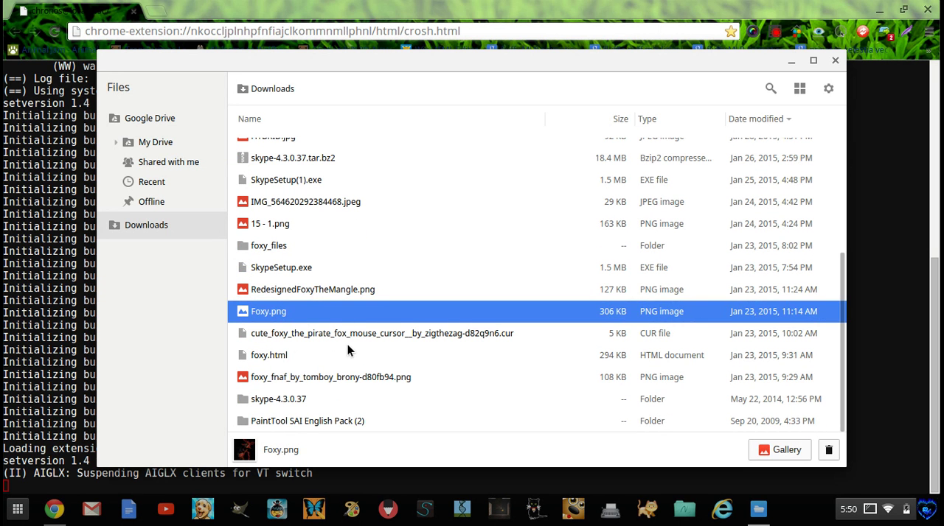
click(329, 377)
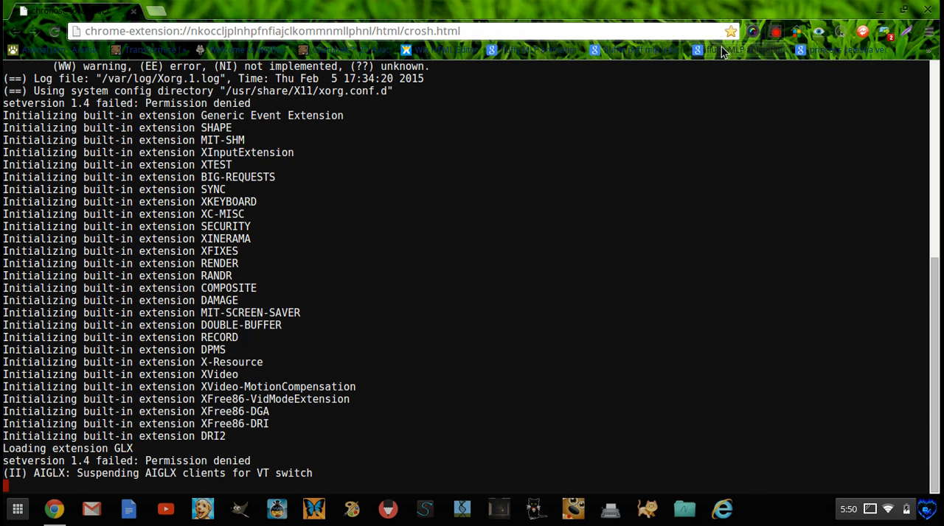
Show the screen recorder extension's panel with the desktop recording in progress.
click(772, 31)
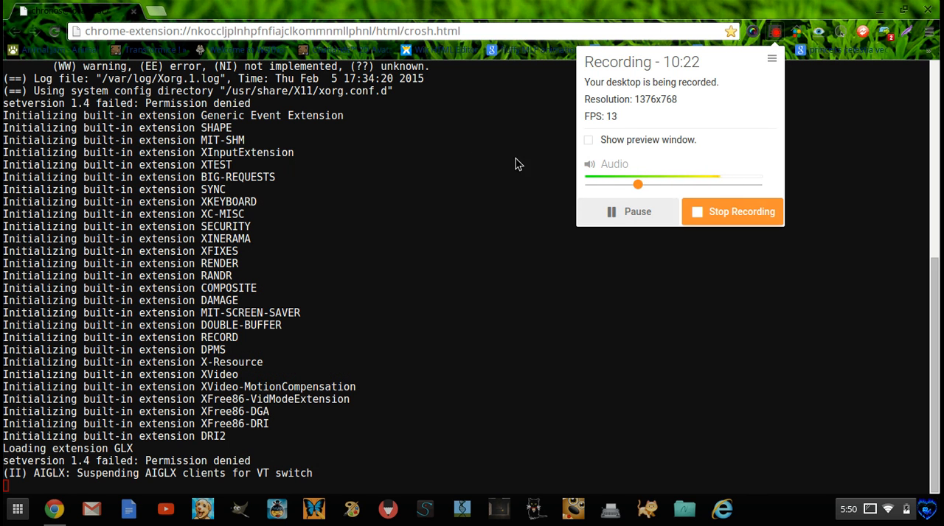
mouse_move(583, 150)
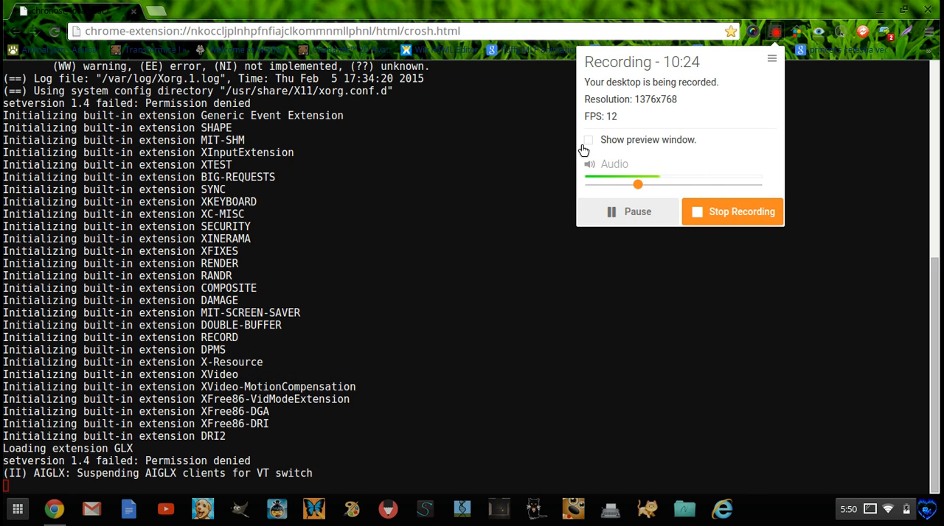